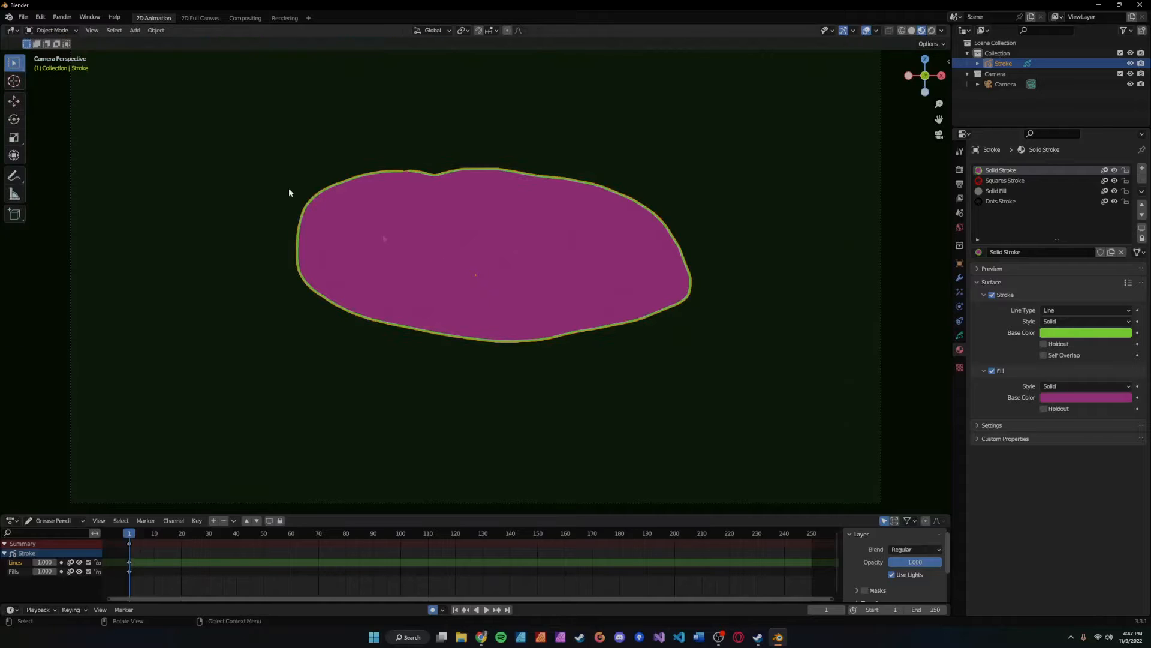
# Step: Add a cube mesh over the magenta grease pencil stroke, confirming the delete prompt
pyautogui.click(134, 31)
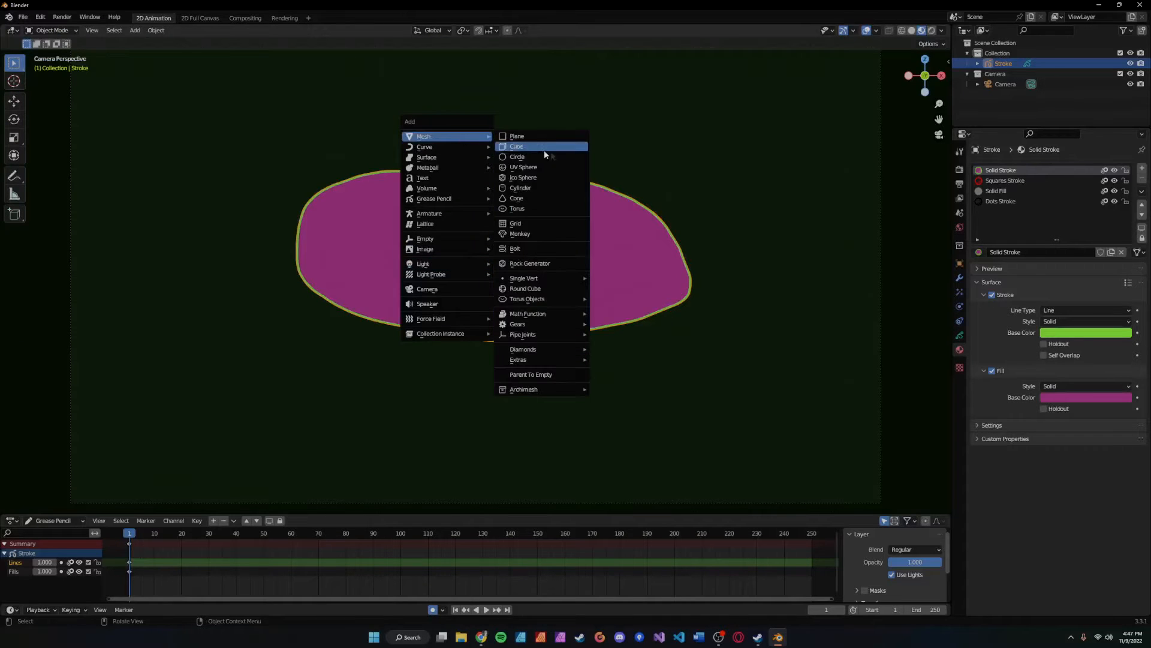
pyautogui.click(516, 146)
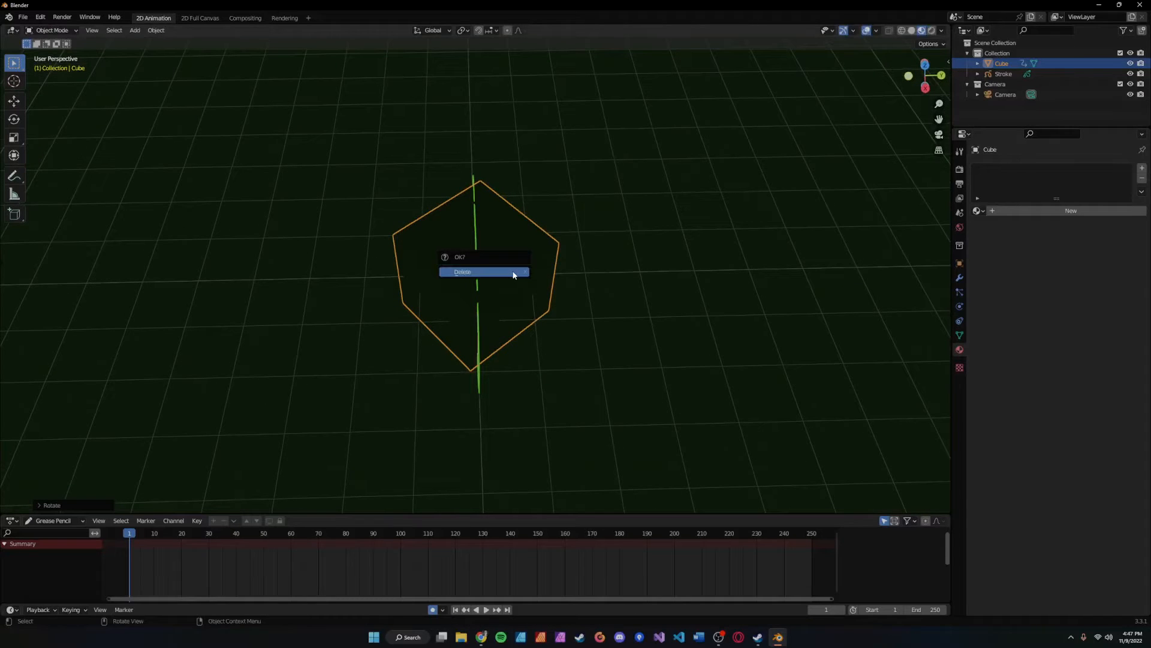
pyautogui.click(483, 272)
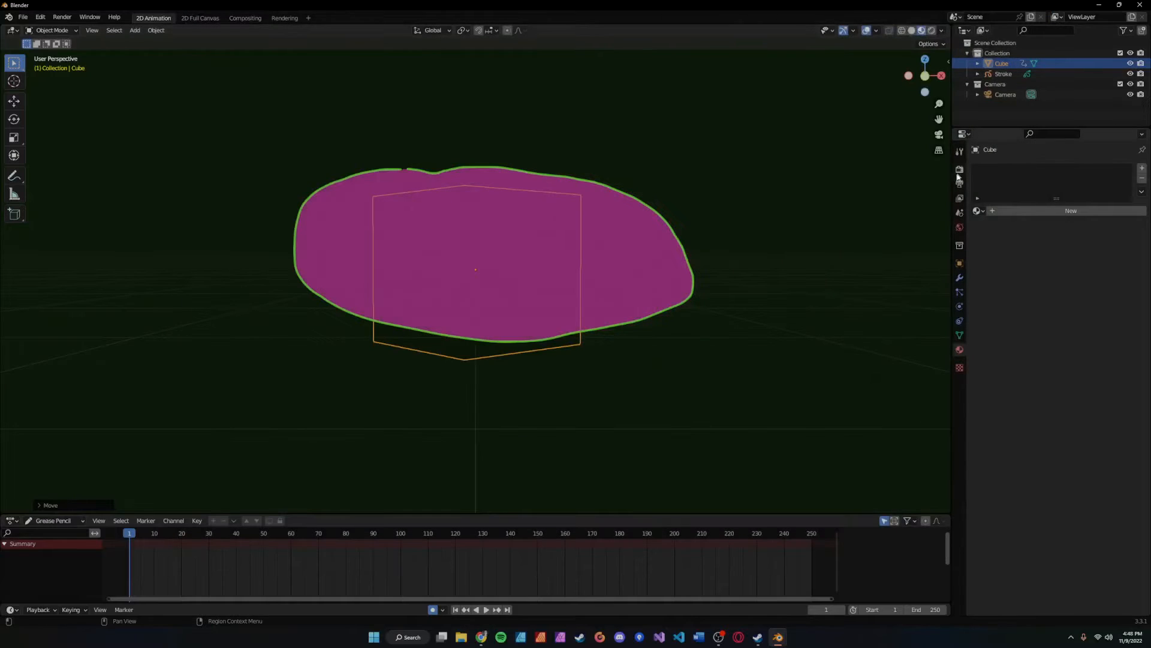
# Step: Enable Freestyle in Render Properties and add a new Collection 3 in the Outliner
pyautogui.click(959, 169)
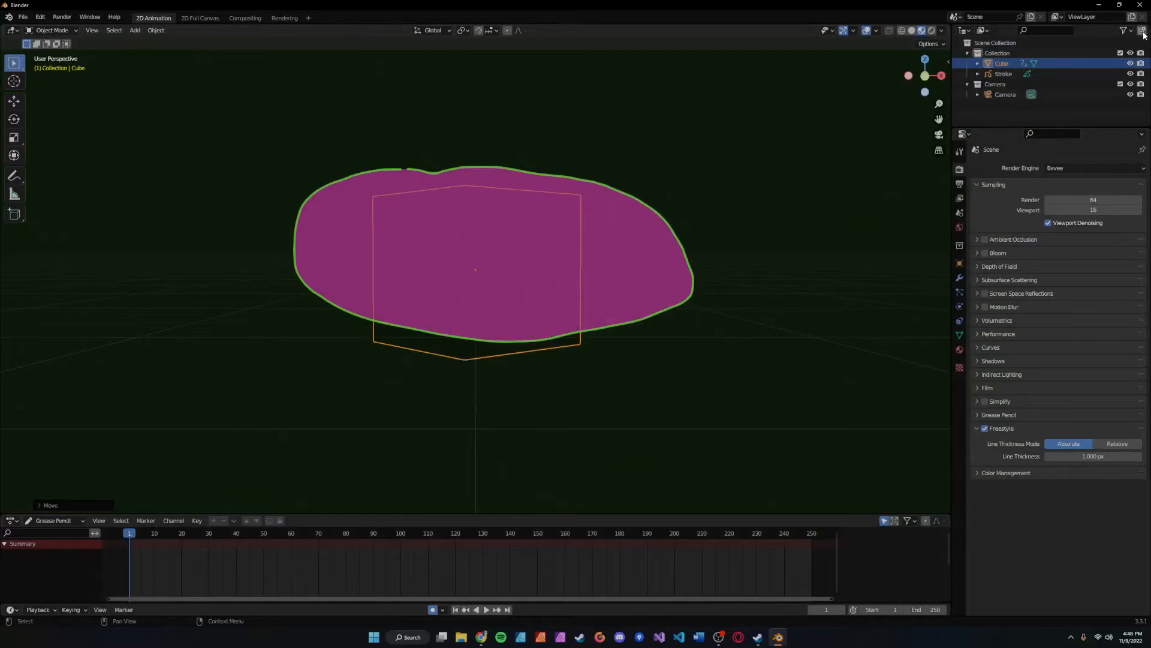
pyautogui.click(1141, 30)
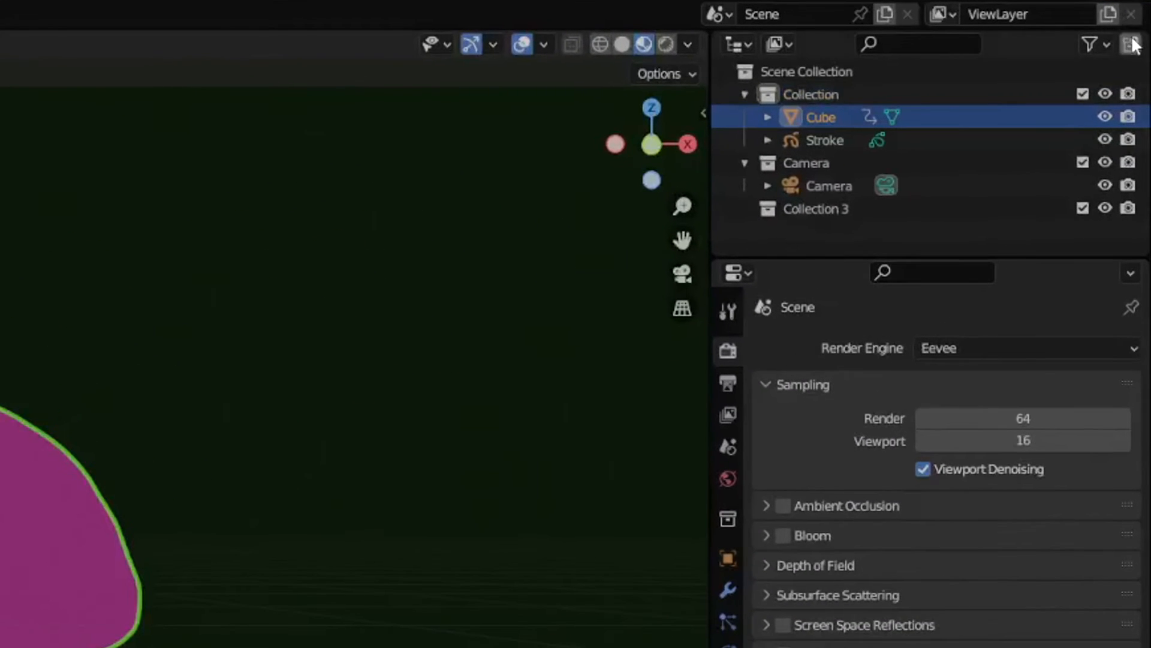
# Step: Rename the stroke's collection to 2d and the view layer to 3d
pyautogui.doubleClick(815, 209)
pyautogui.write('3d')
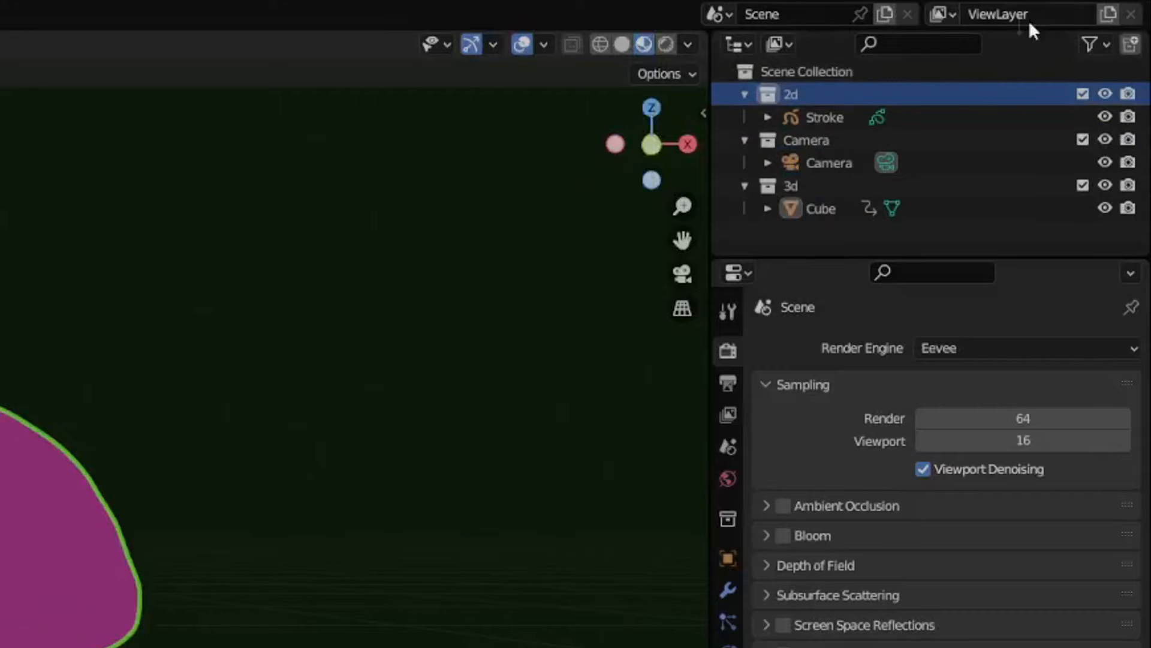
pyautogui.doubleClick(995, 14)
pyautogui.write('3d')
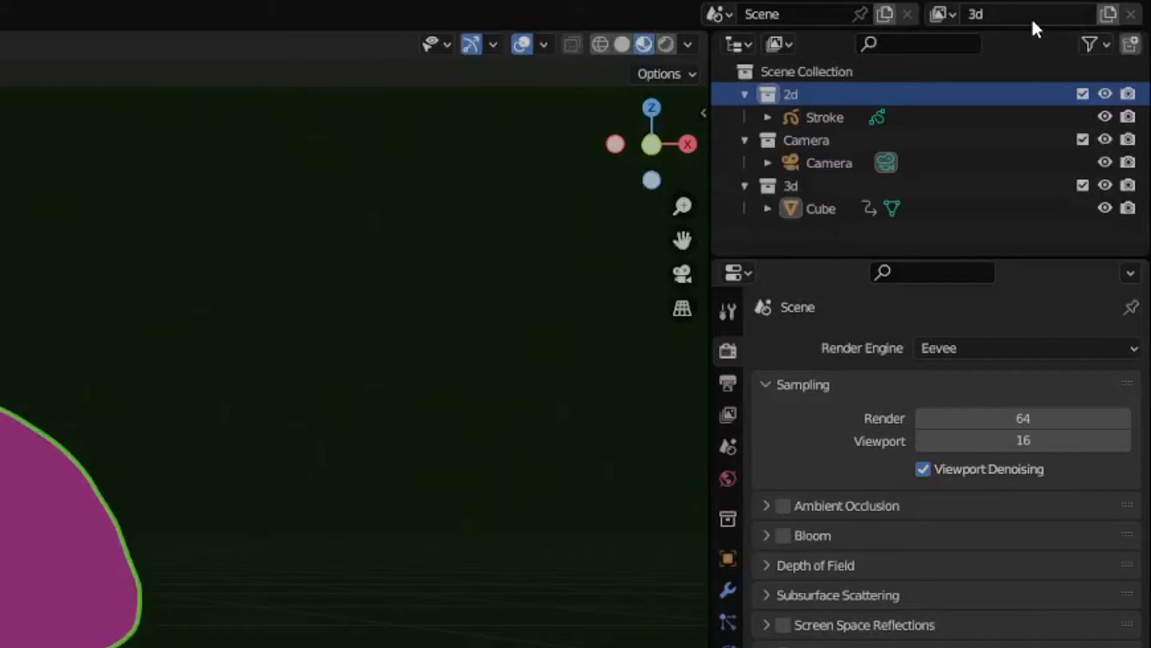
pyautogui.moveTo(872, 137)
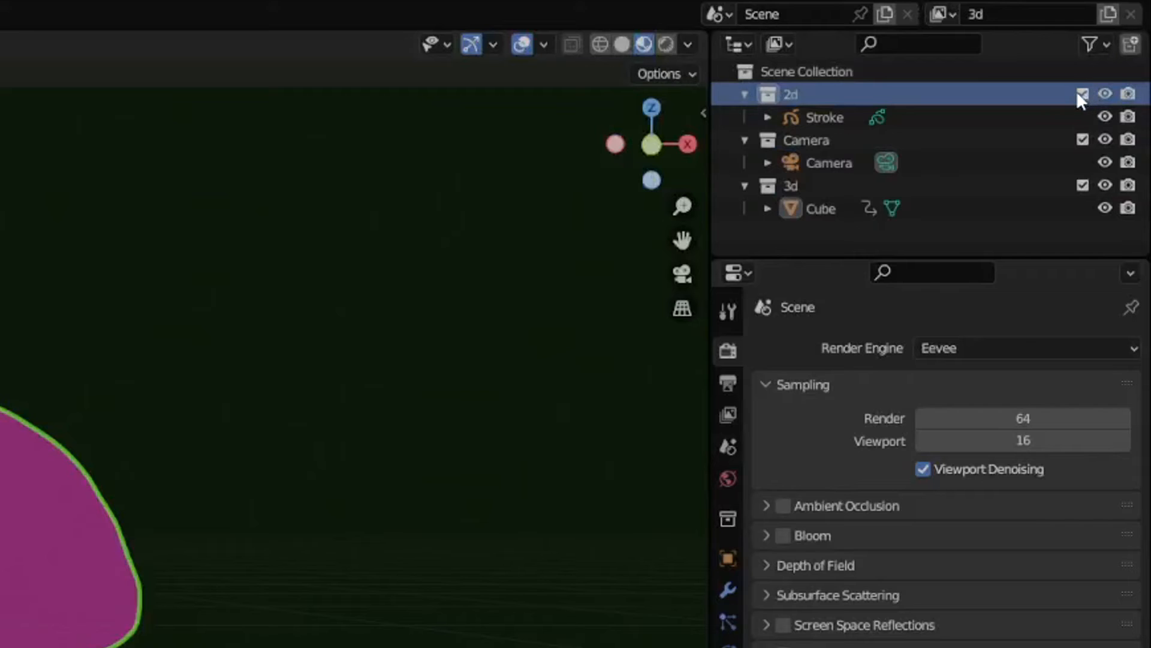
# Step: Exclude the 2d collection from the 3d layer and switch to a view layer named 2d
pyautogui.click(1082, 92)
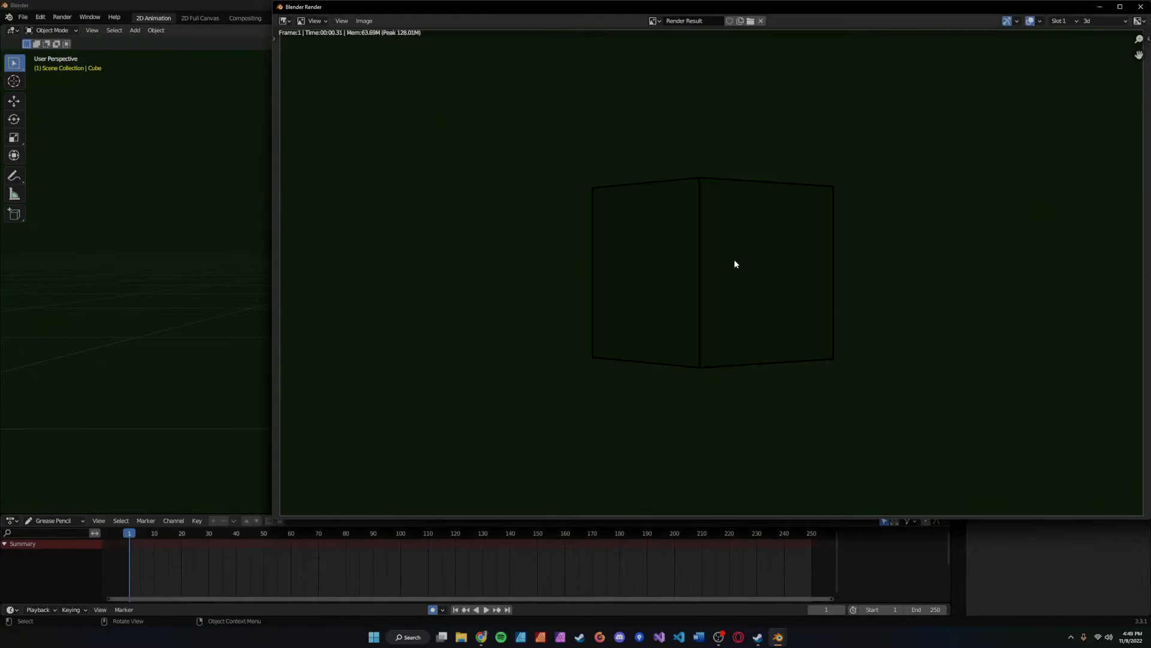
pyautogui.moveTo(588, 430)
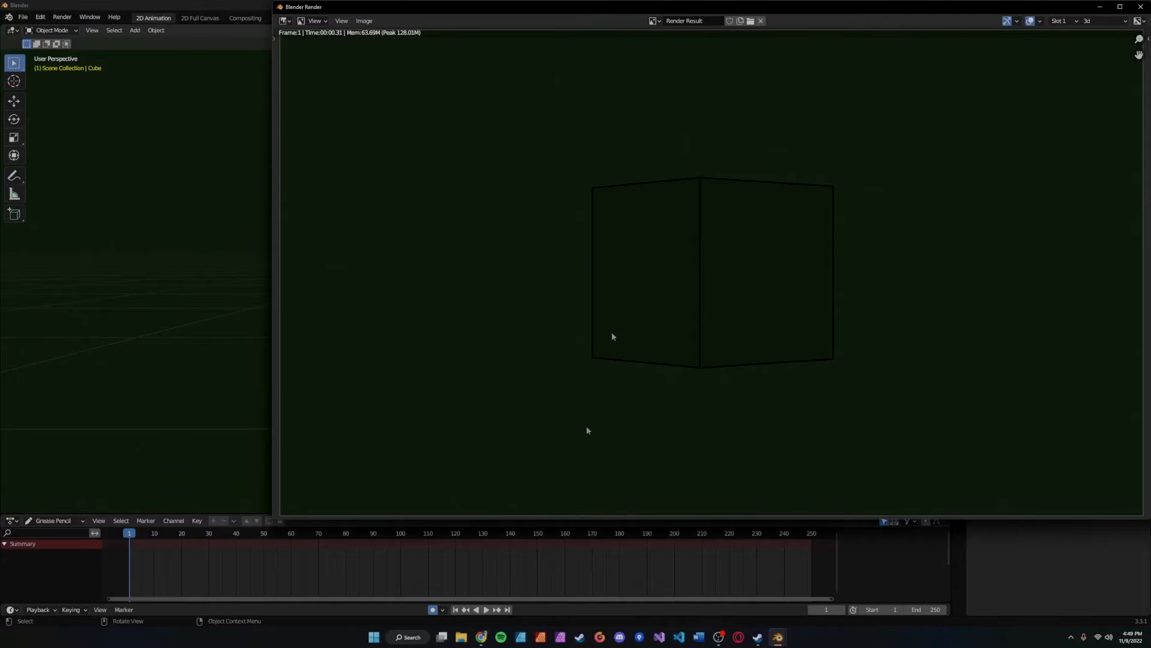
pyautogui.click(1101, 21)
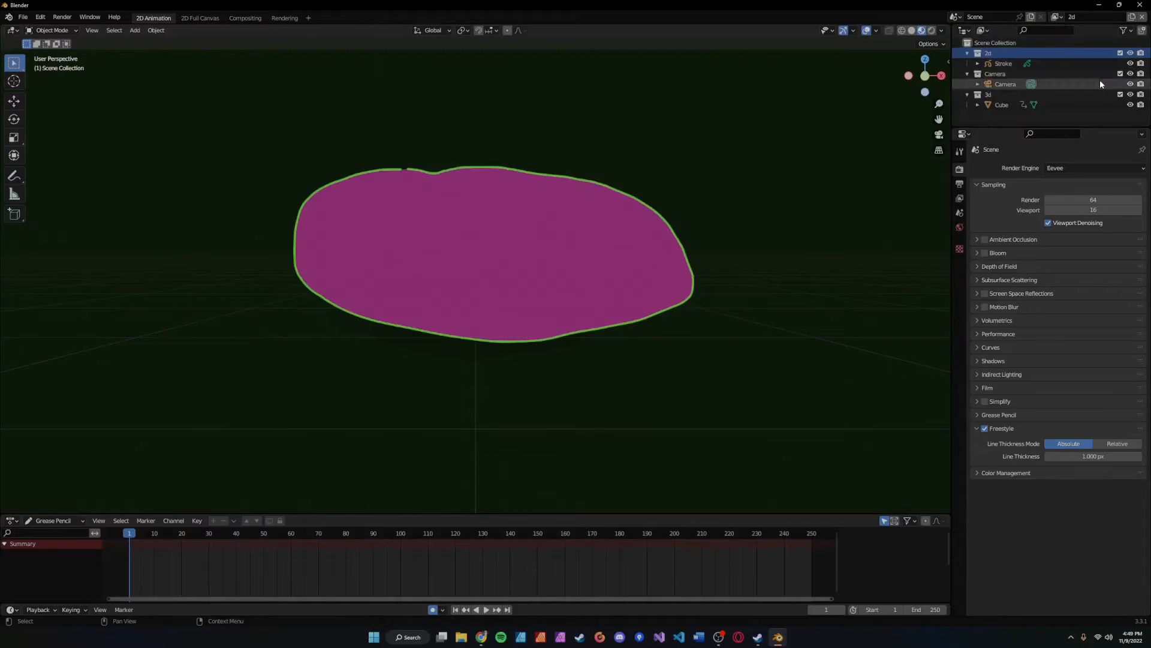
pyautogui.moveTo(1119, 95)
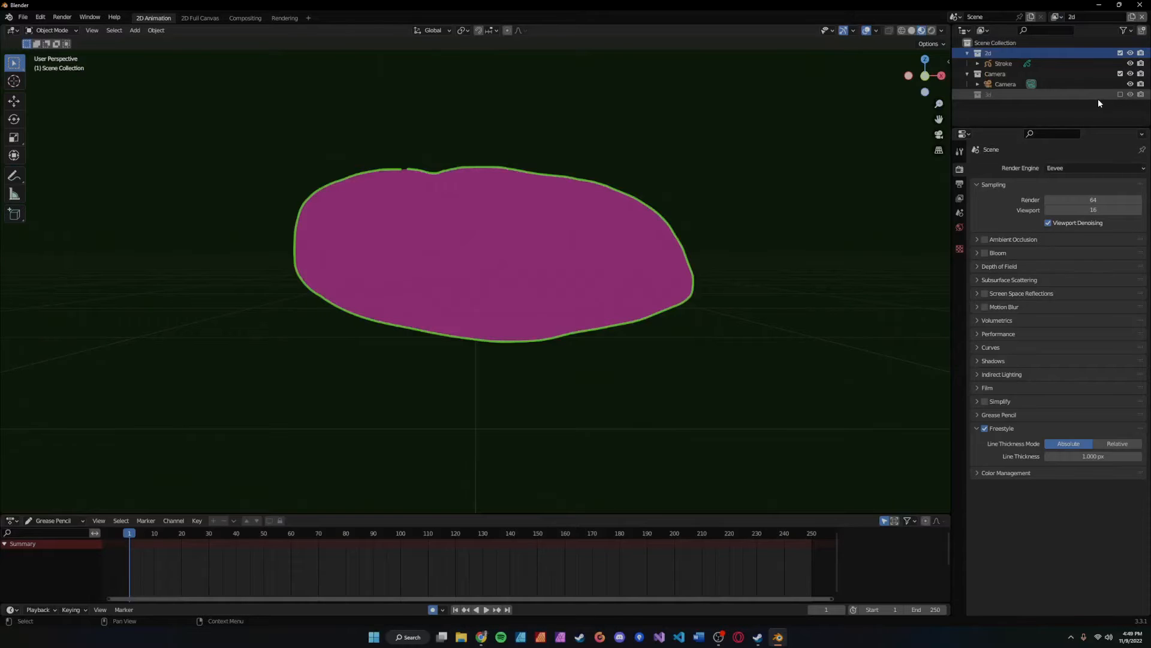
# Step: Render the 2d view layer, view the 3d layer's render result, then close the render window
pyautogui.press('F12')
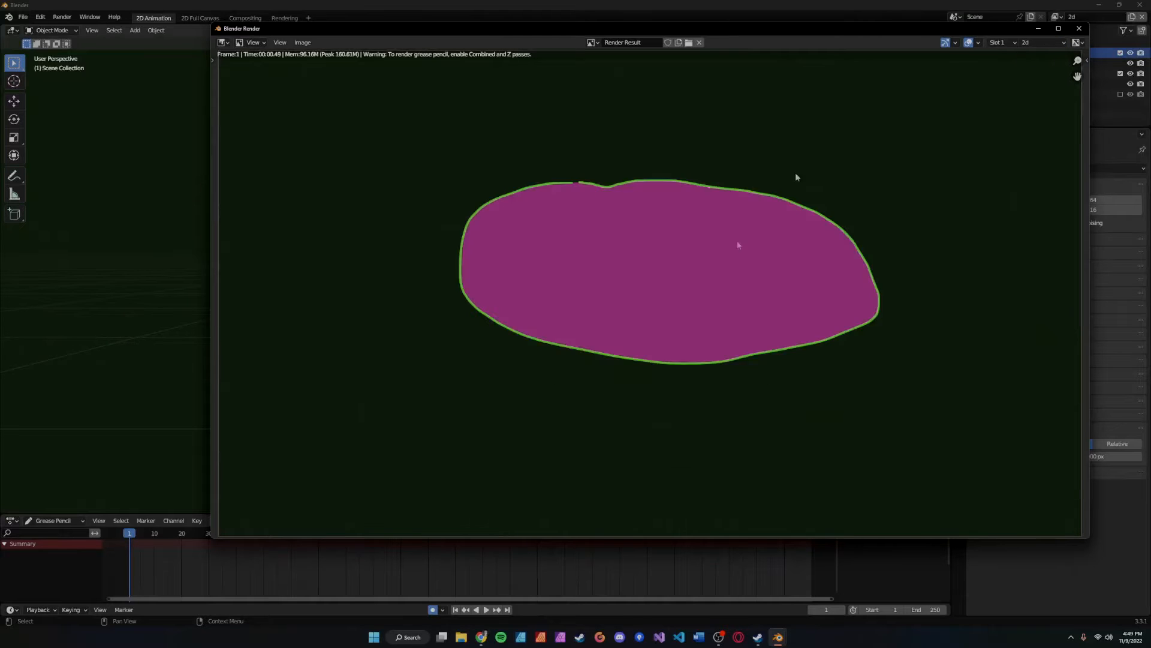
pyautogui.moveTo(902, 356)
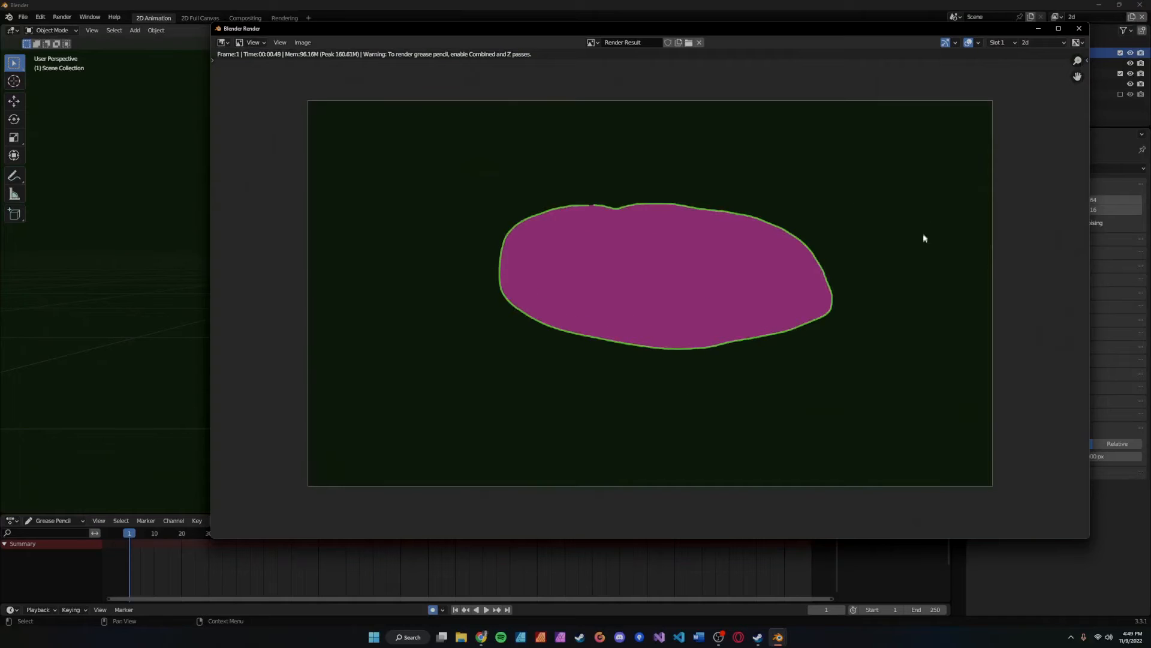
pyautogui.moveTo(872, 255)
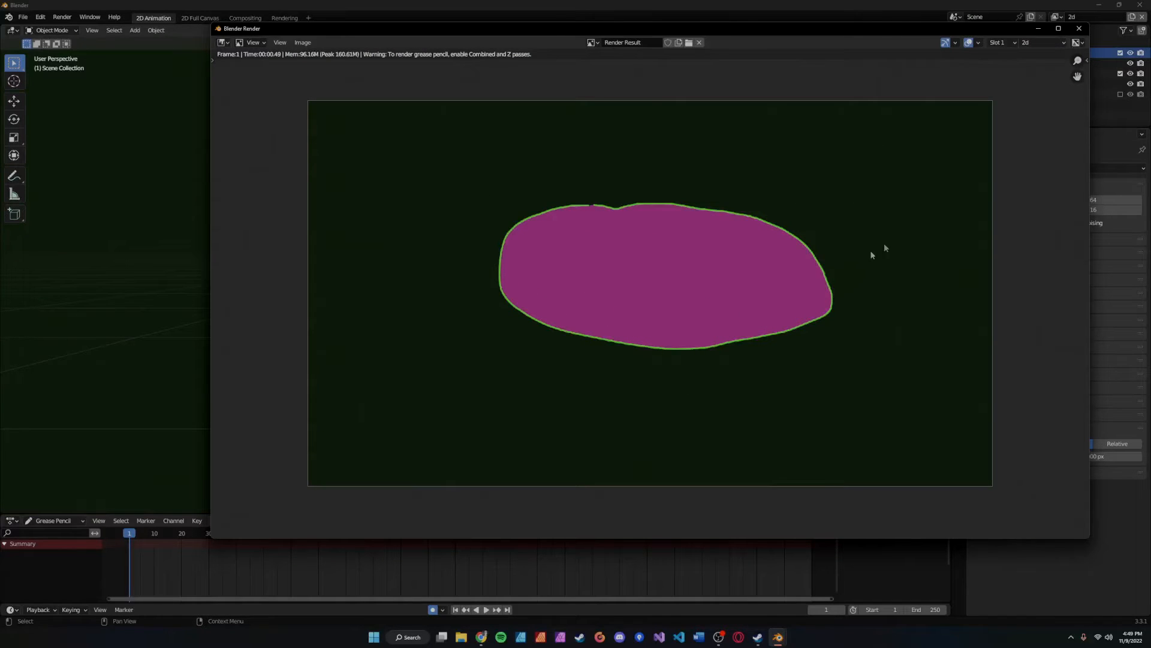
pyautogui.click(1040, 42)
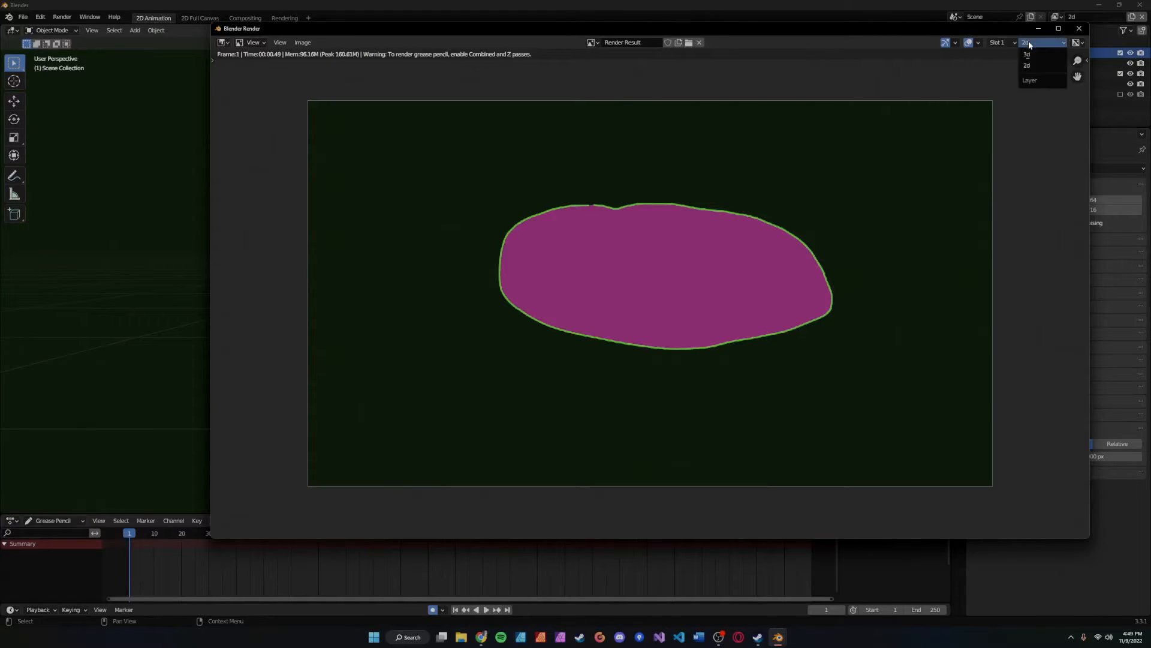
pyautogui.click(1026, 54)
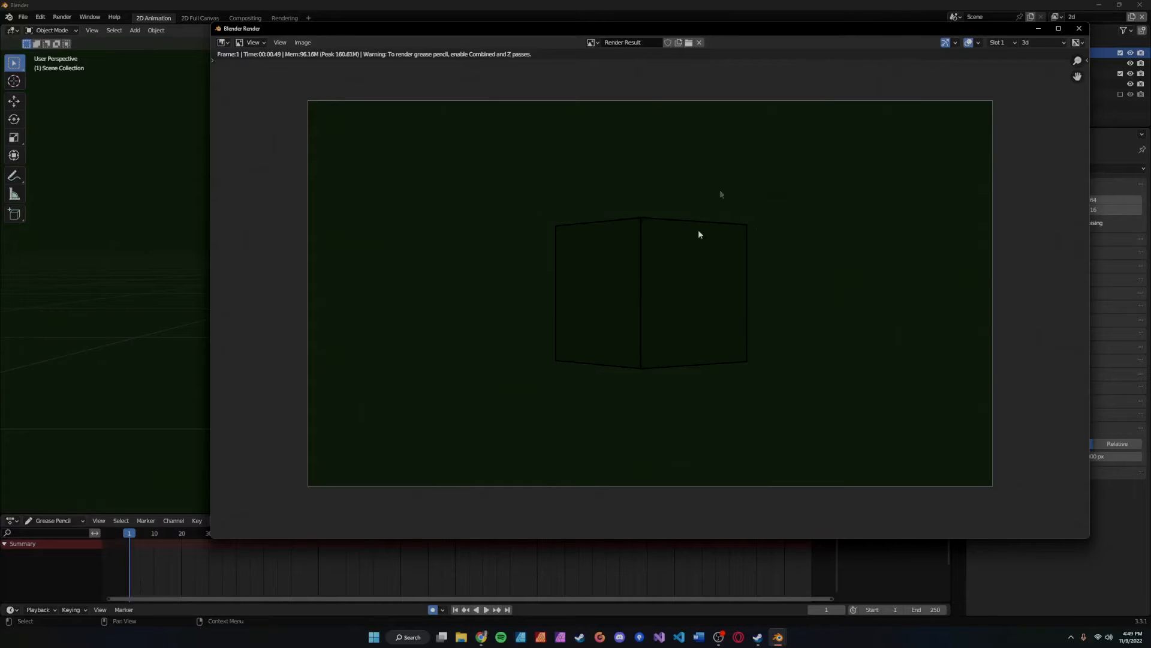
pyautogui.moveTo(754, 207)
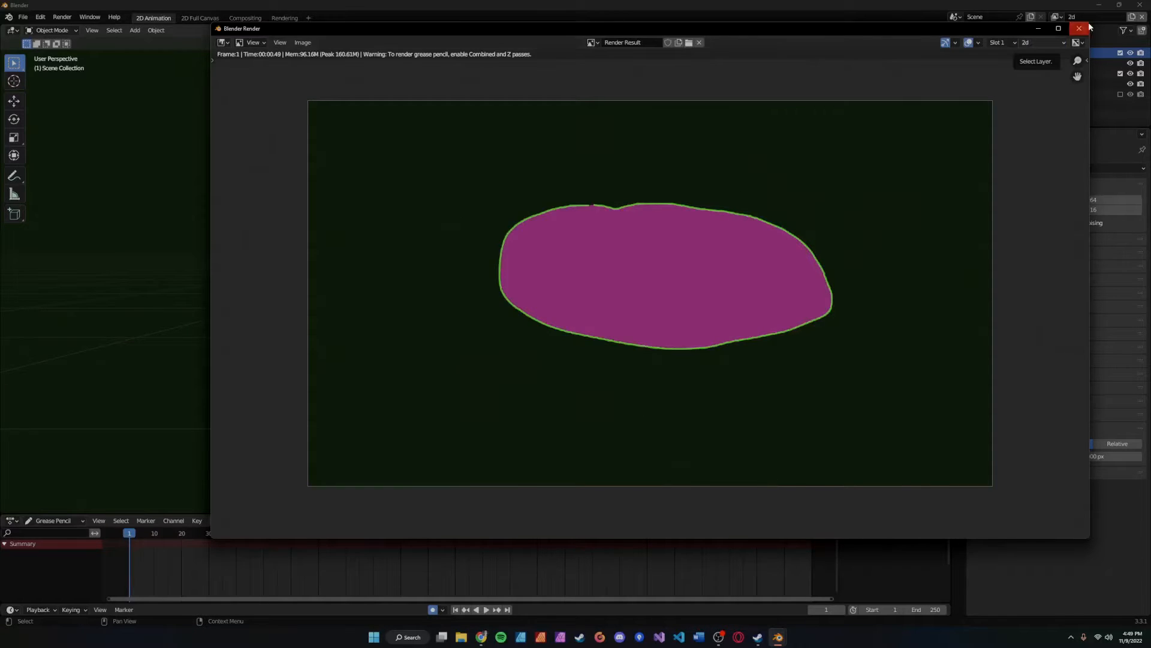
pyautogui.click(1077, 28)
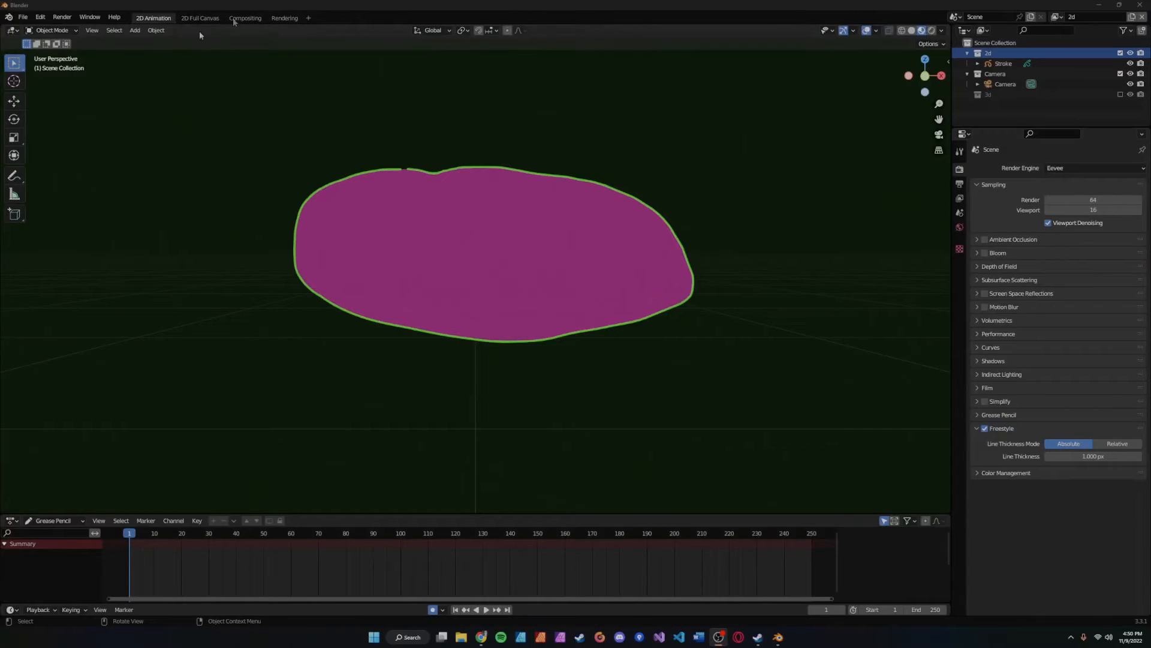
# Step: In the Compositing workspace, enable Use Nodes and adjust the Render Layers and Composite nodes
pyautogui.click(244, 17)
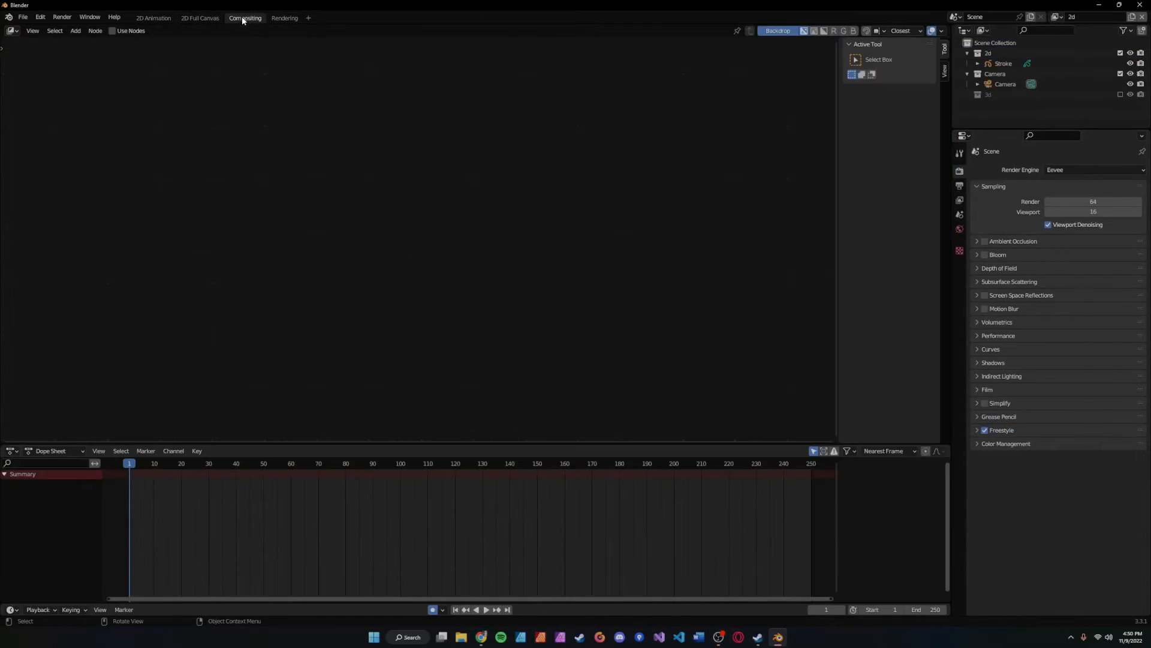
pyautogui.click(245, 17)
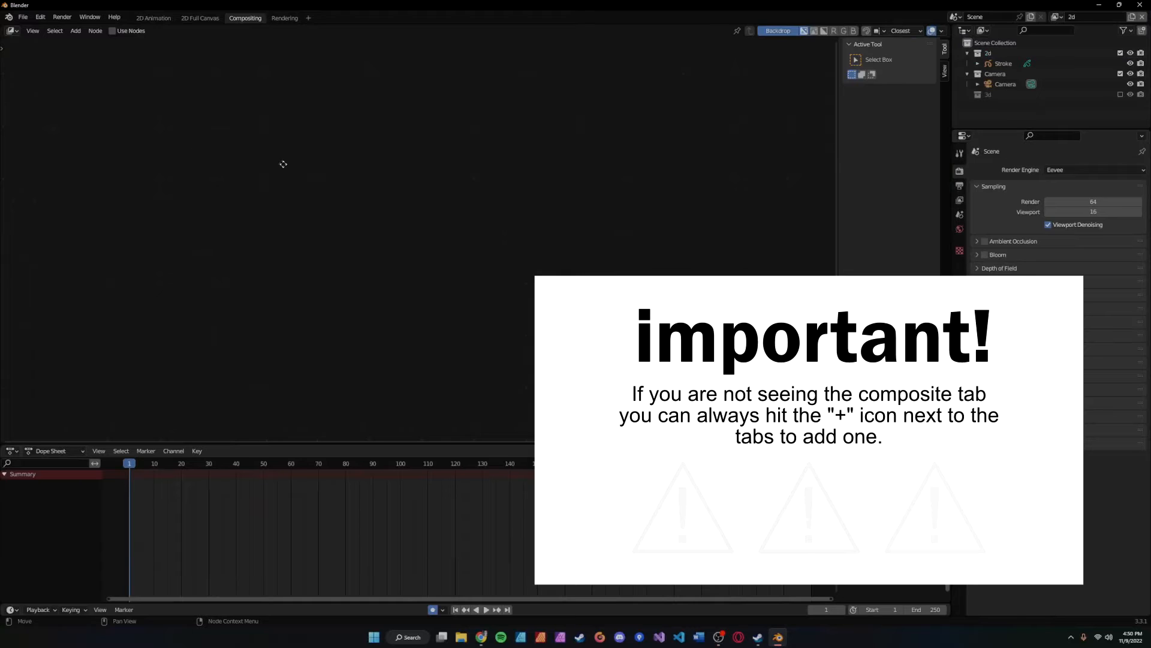
pyautogui.click(110, 31)
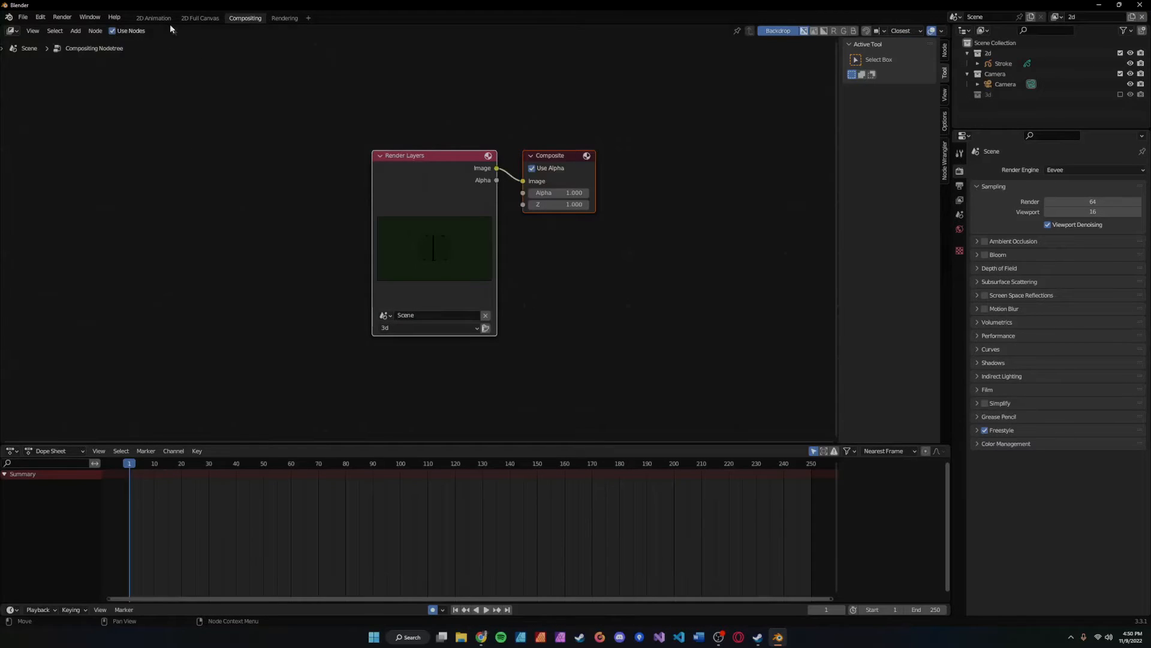
pyautogui.moveTo(385, 198)
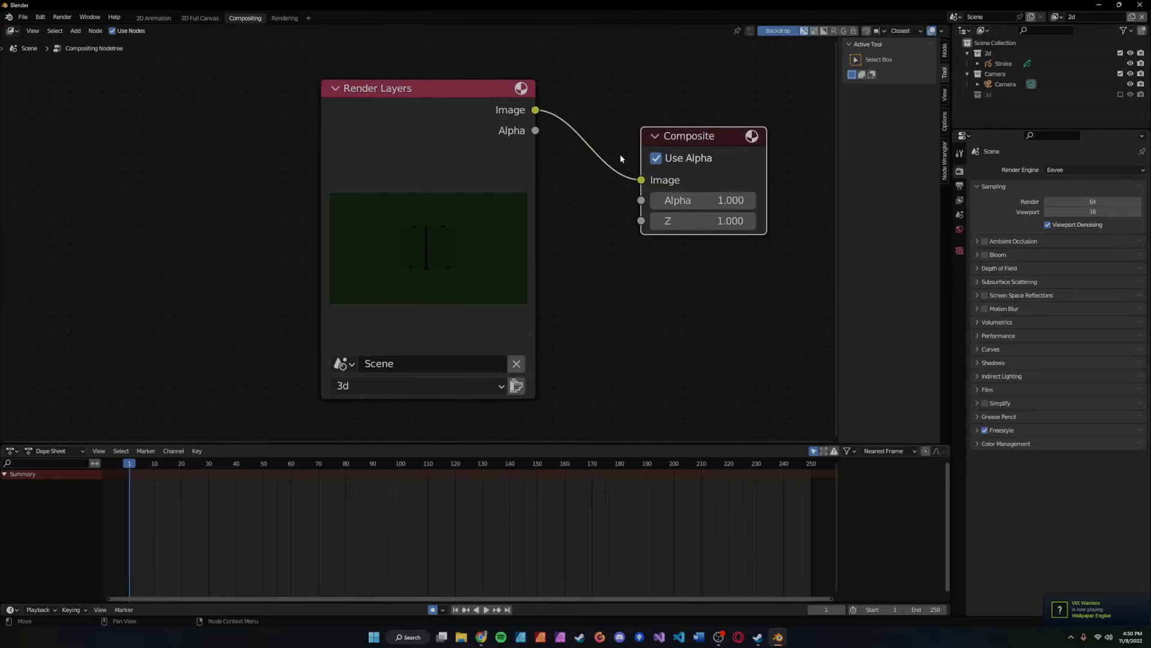
pyautogui.moveTo(293, 311)
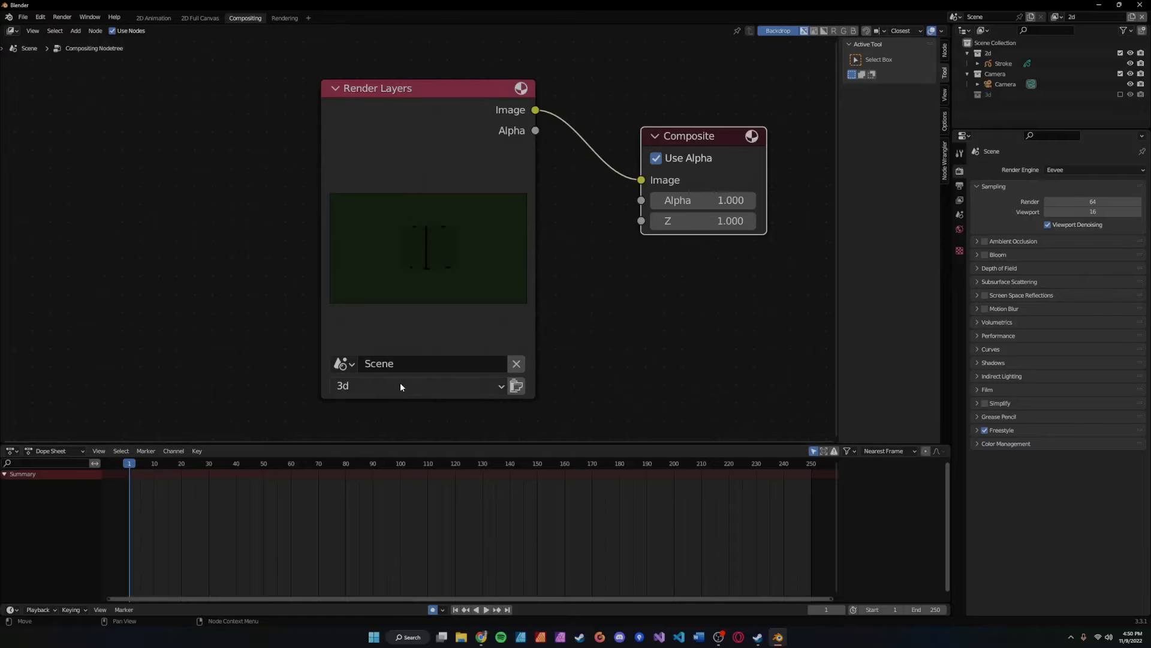
pyautogui.click(418, 385)
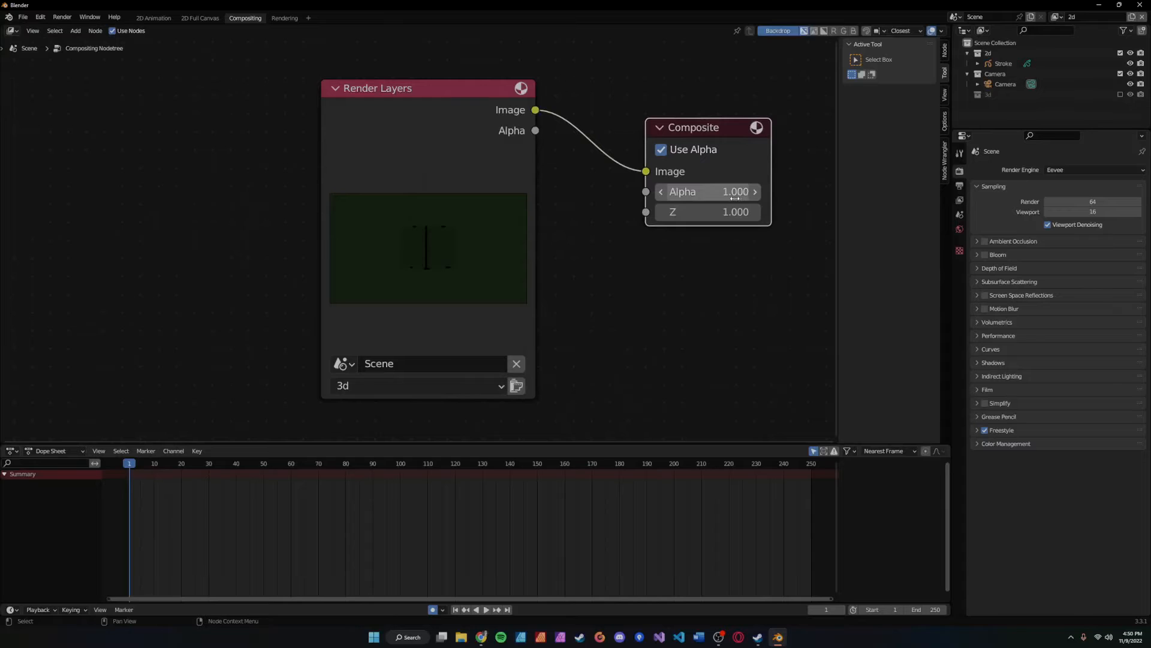
pyautogui.moveTo(726, 192)
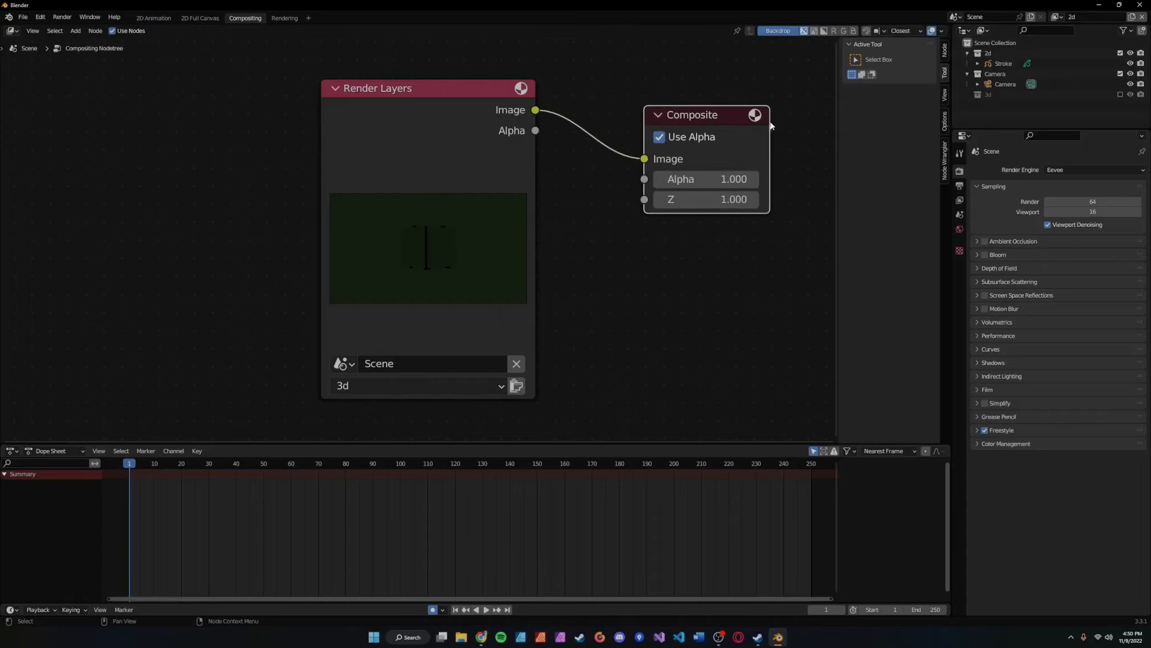
pyautogui.moveTo(588, 133)
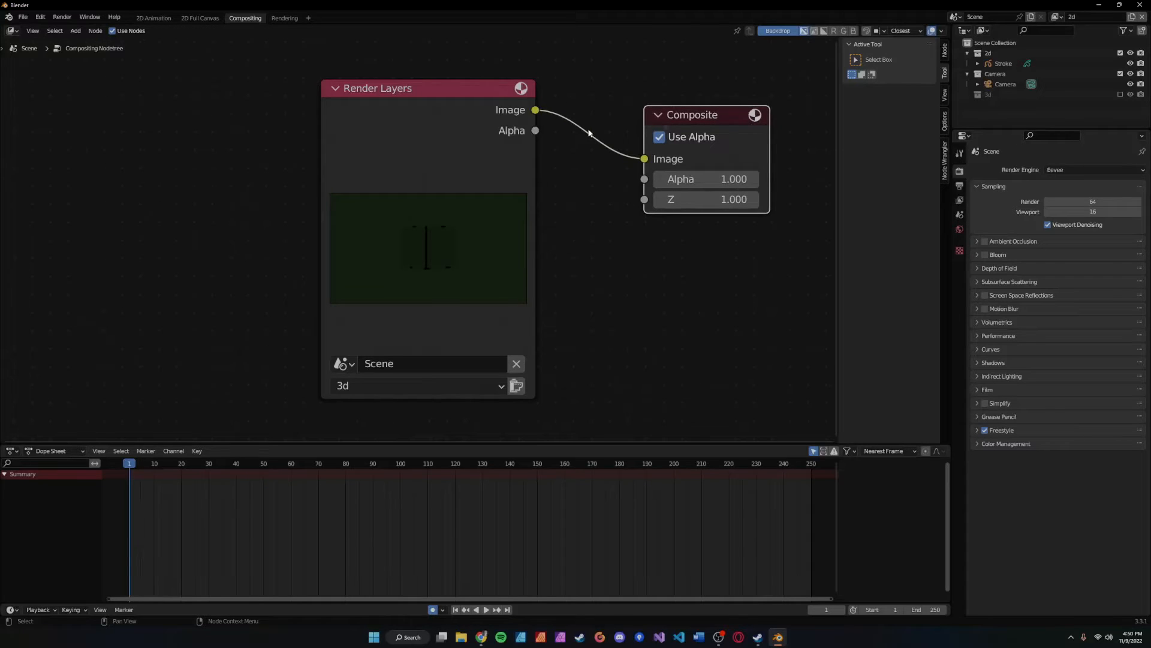
pyautogui.click(417, 385)
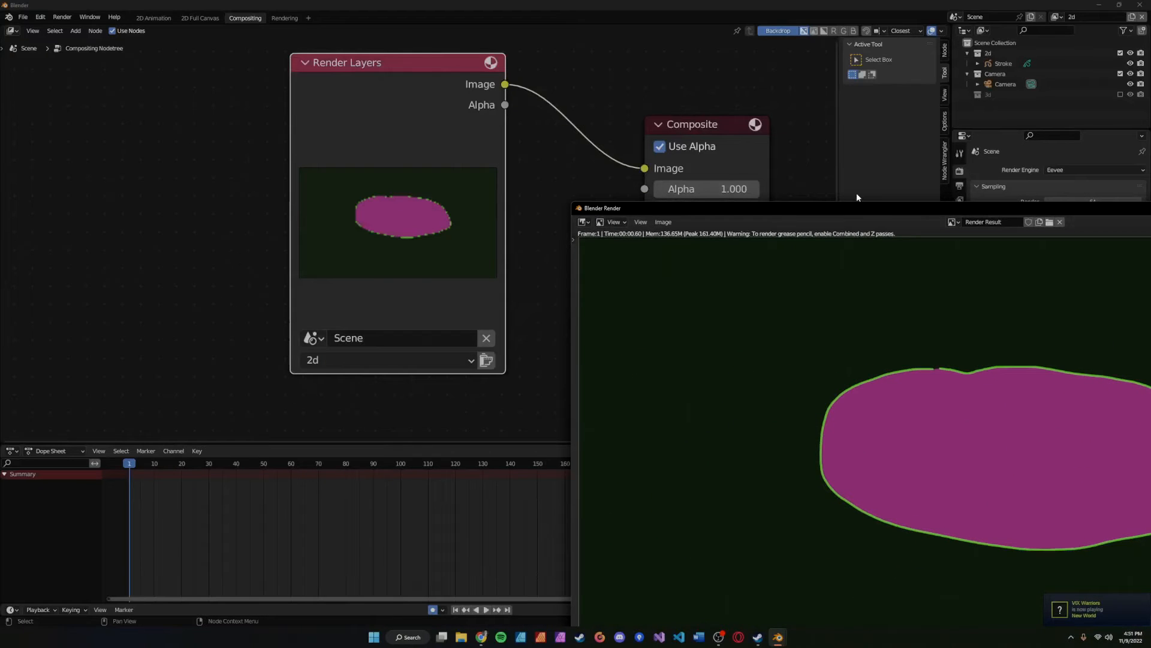
# Step: Close the render preview and set the duplicated Render Layers node to the 3d layer
pyautogui.click(1059, 222)
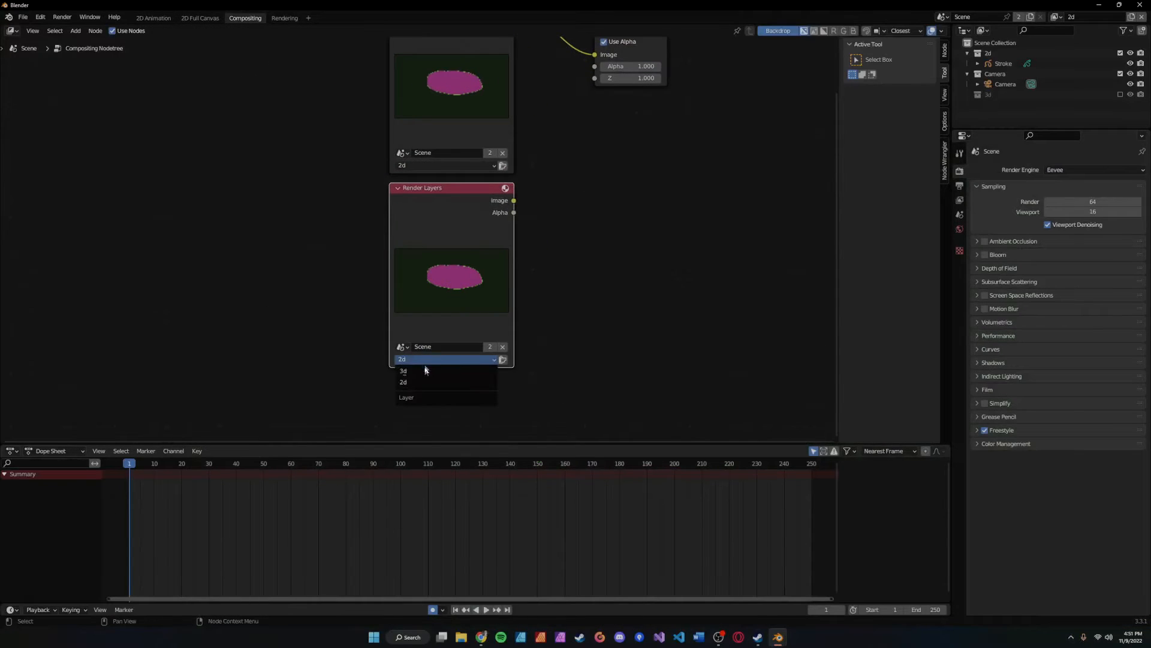
pyautogui.click(403, 371)
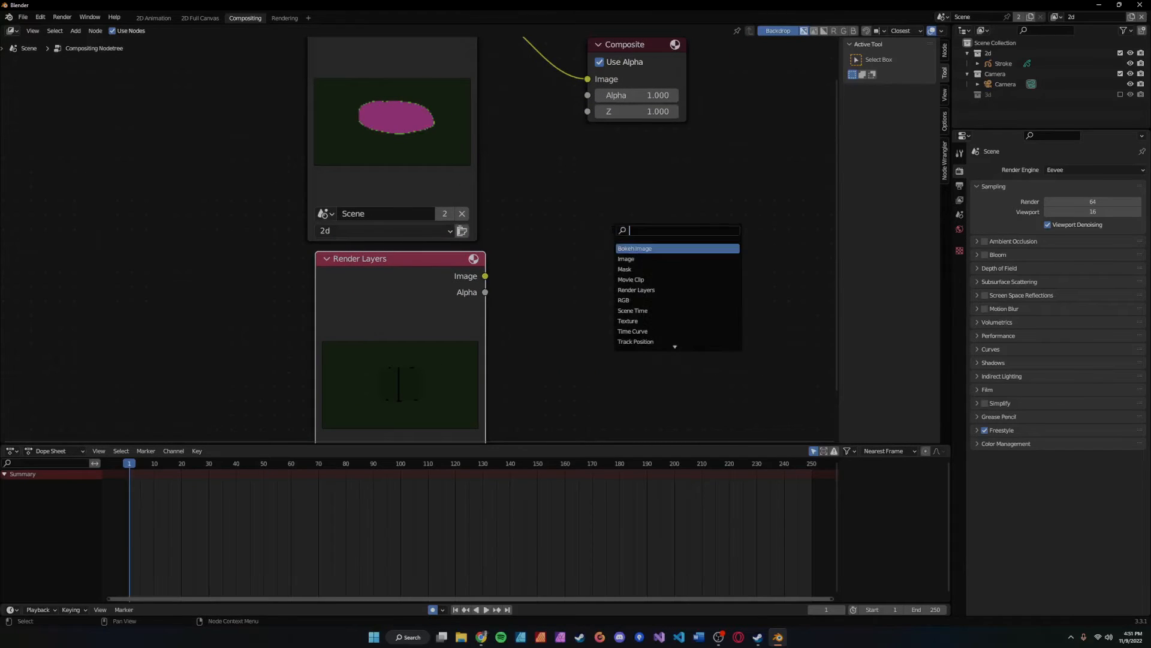
# Step: Add a Z Combine node with the 2d image as first input, 3d image second
pyautogui.write('z')
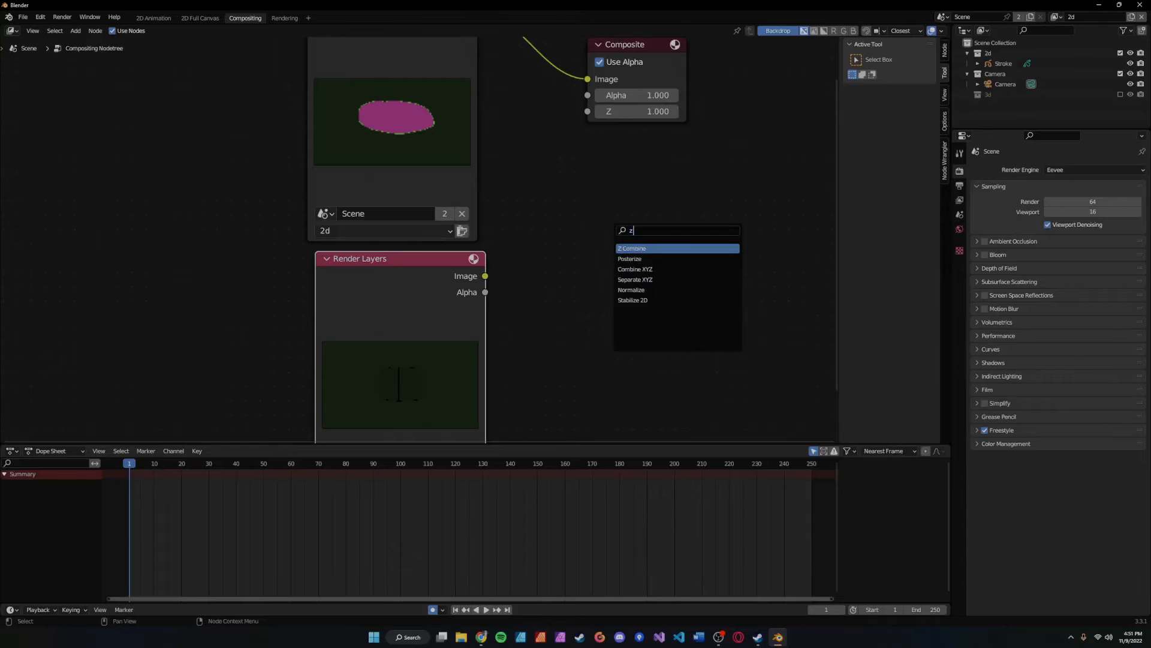
pyautogui.click(631, 249)
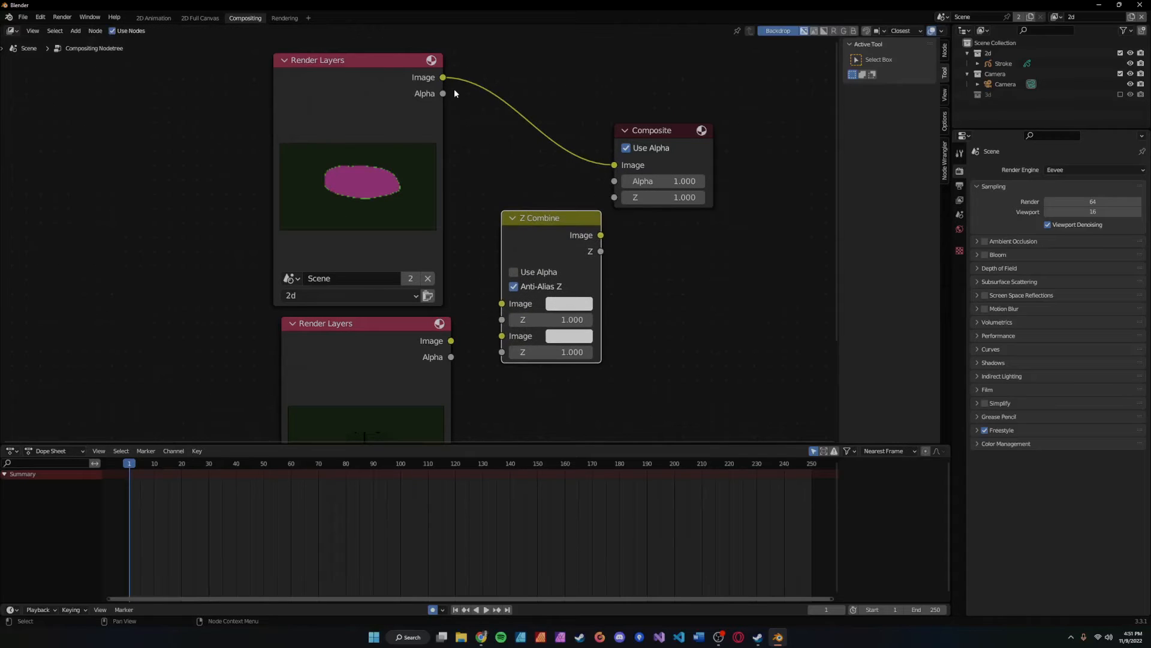
pyautogui.moveTo(442, 77); pyautogui.dragTo(501, 303)
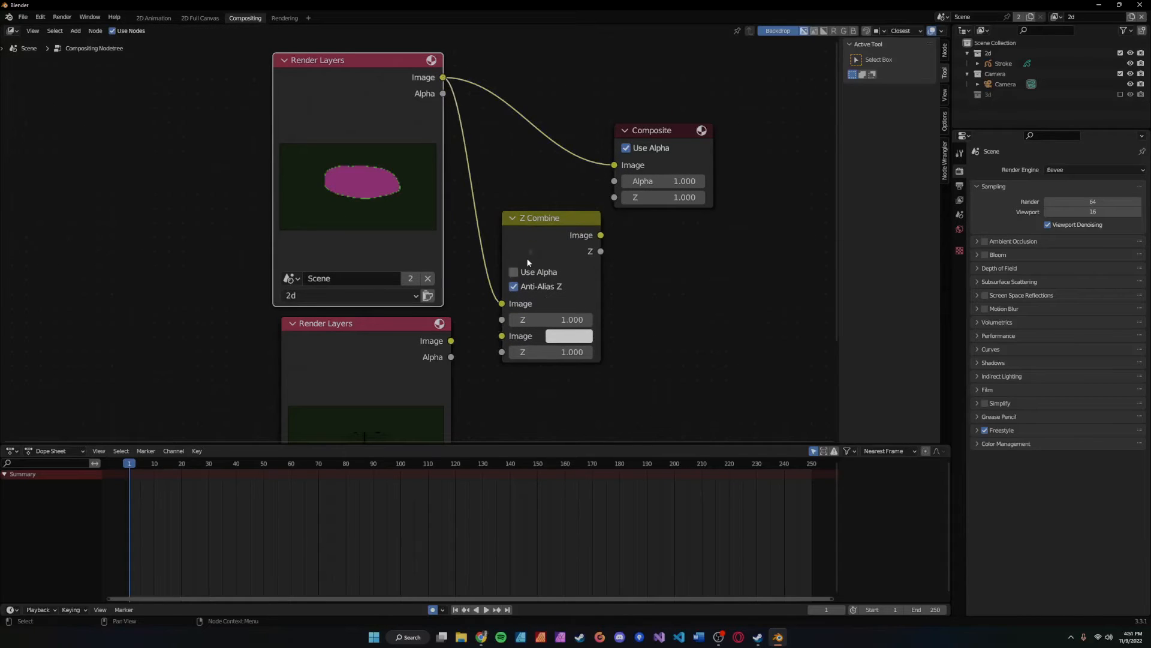
pyautogui.moveTo(539, 217); pyautogui.dragTo(550, 205)
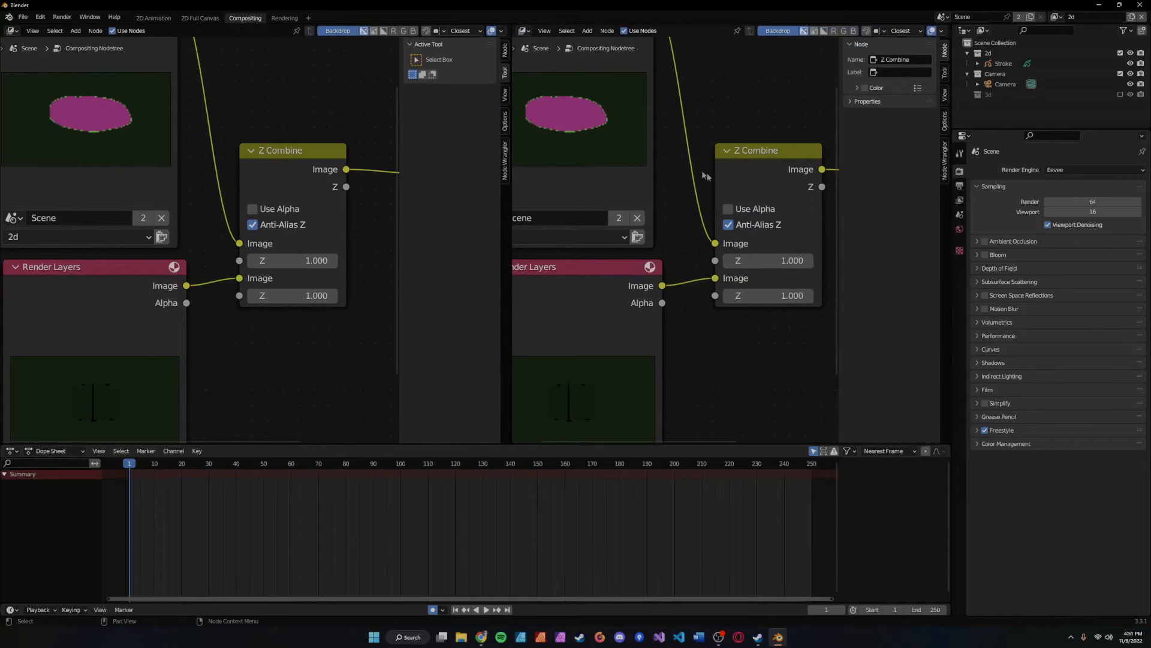
# Step: Turn the new split area into an Image Editor displaying the Render Result
pyautogui.click(522, 30)
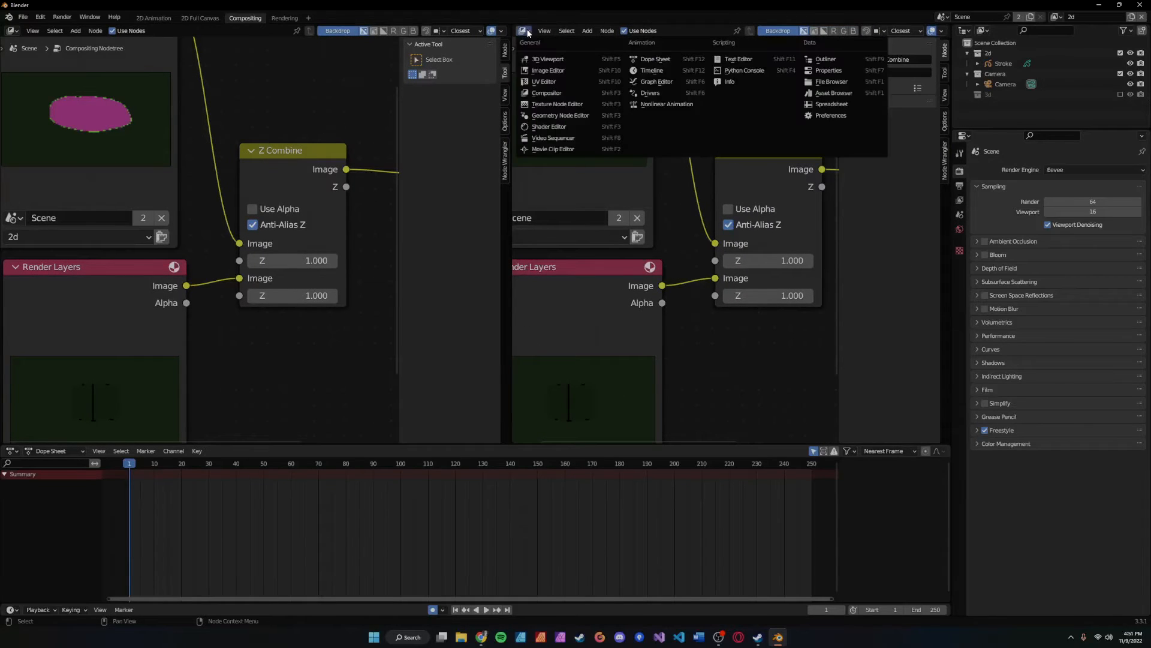
pyautogui.moveTo(557, 103)
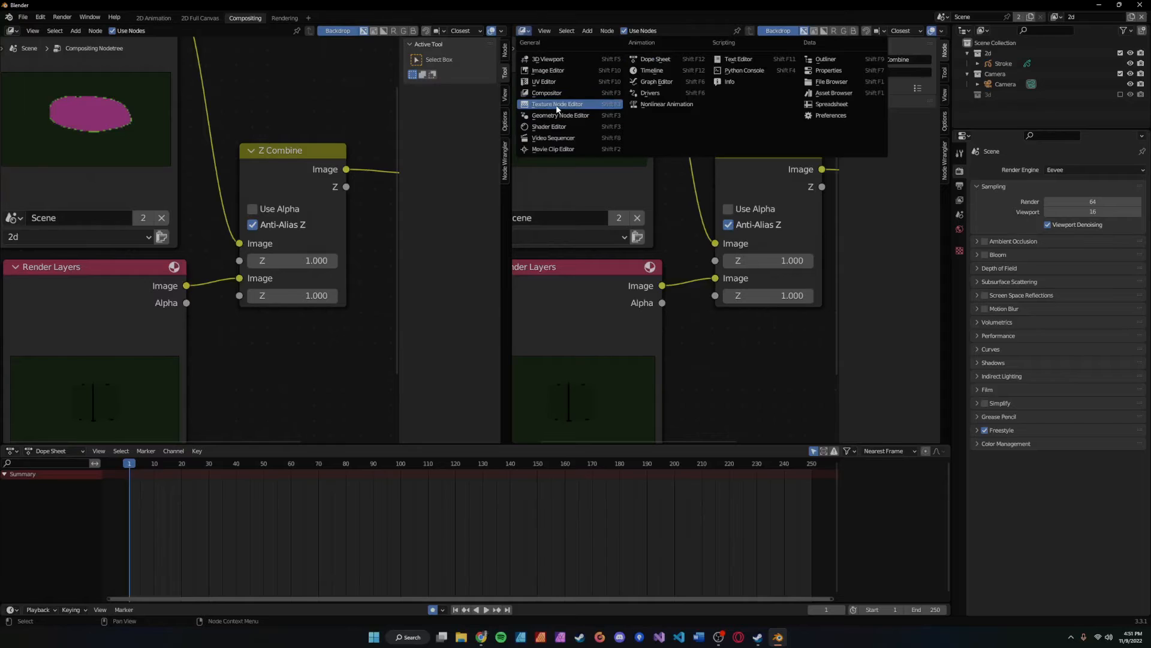
pyautogui.moveTo(568, 75)
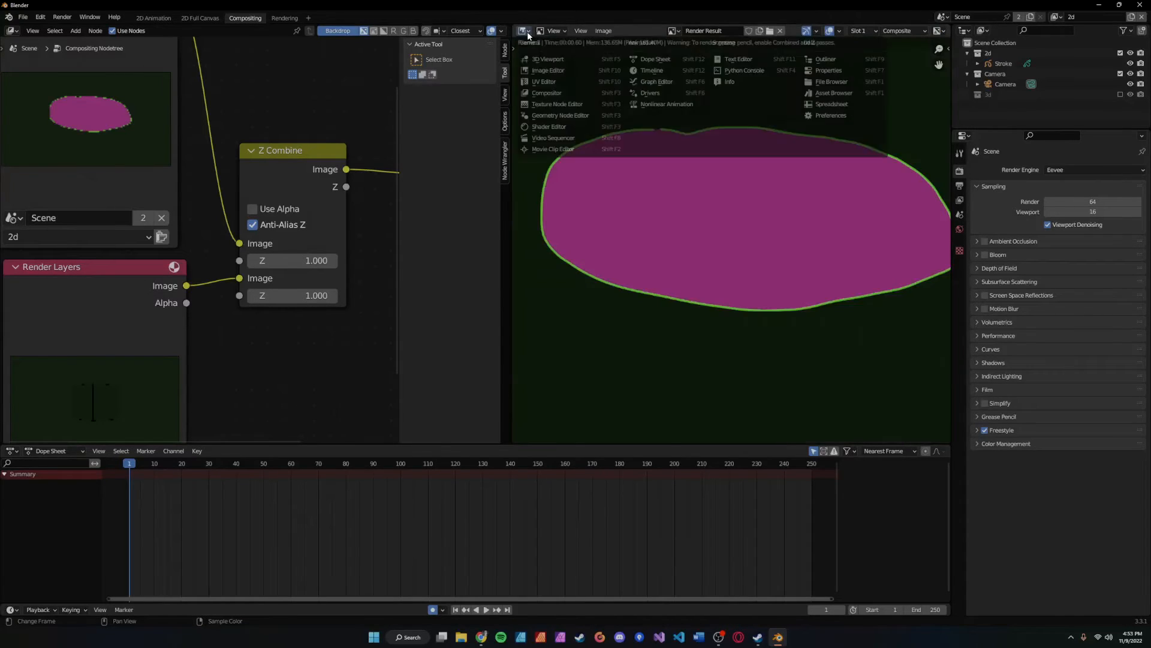
pyautogui.moveTo(547, 70)
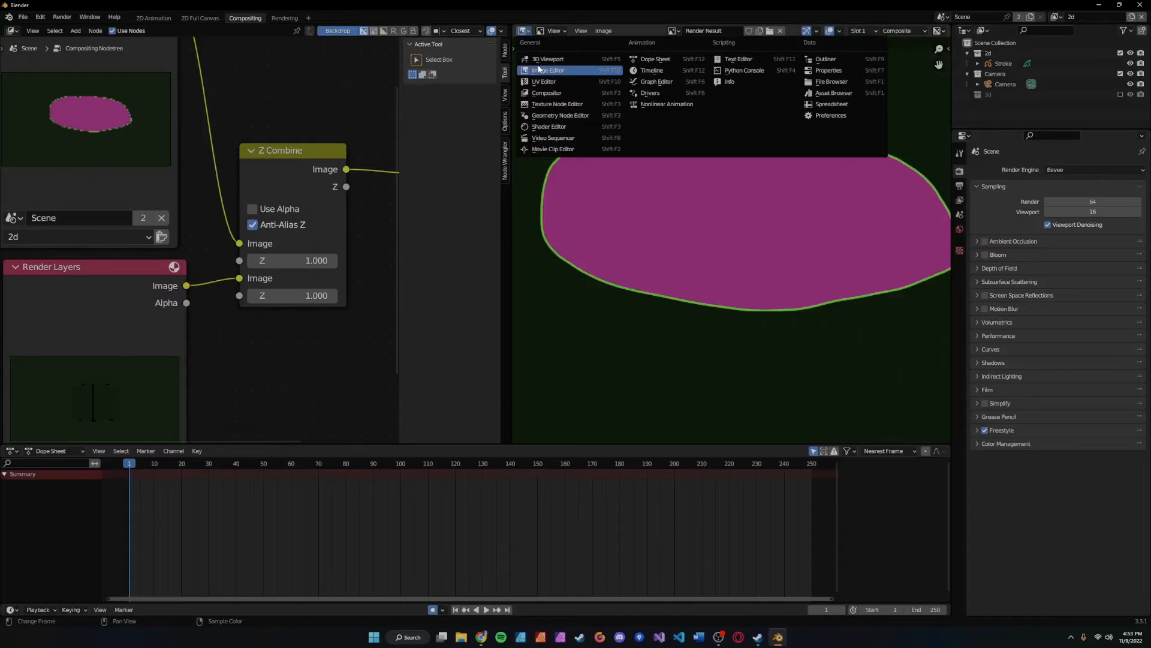
pyautogui.moveTo(548, 59)
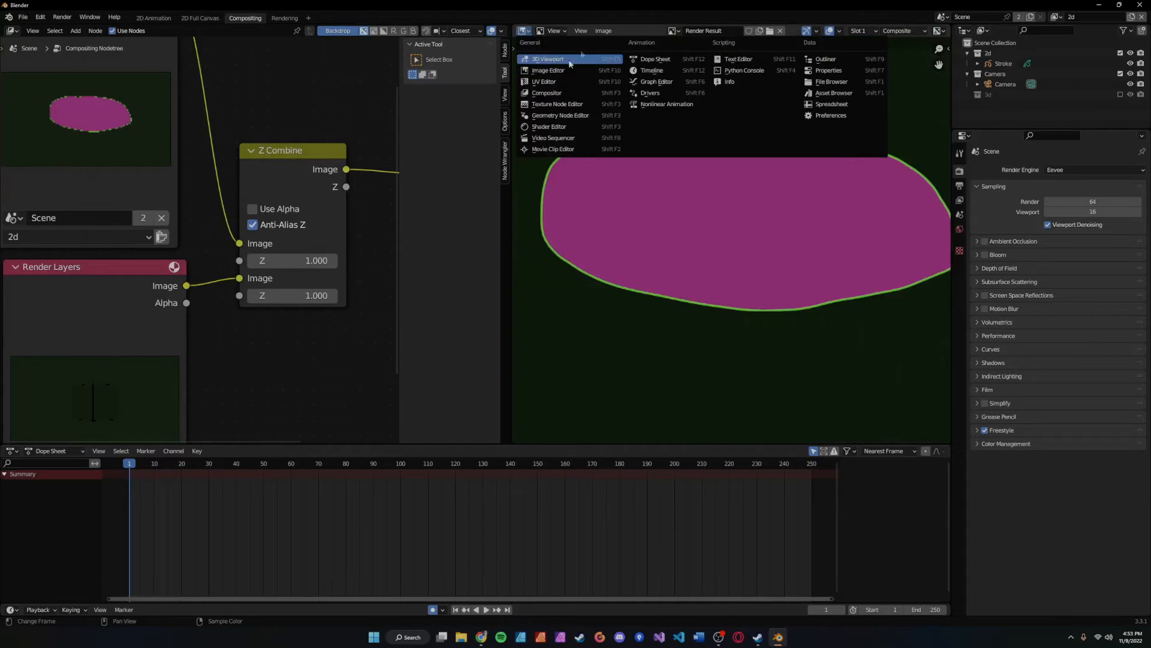
pyautogui.click(549, 58)
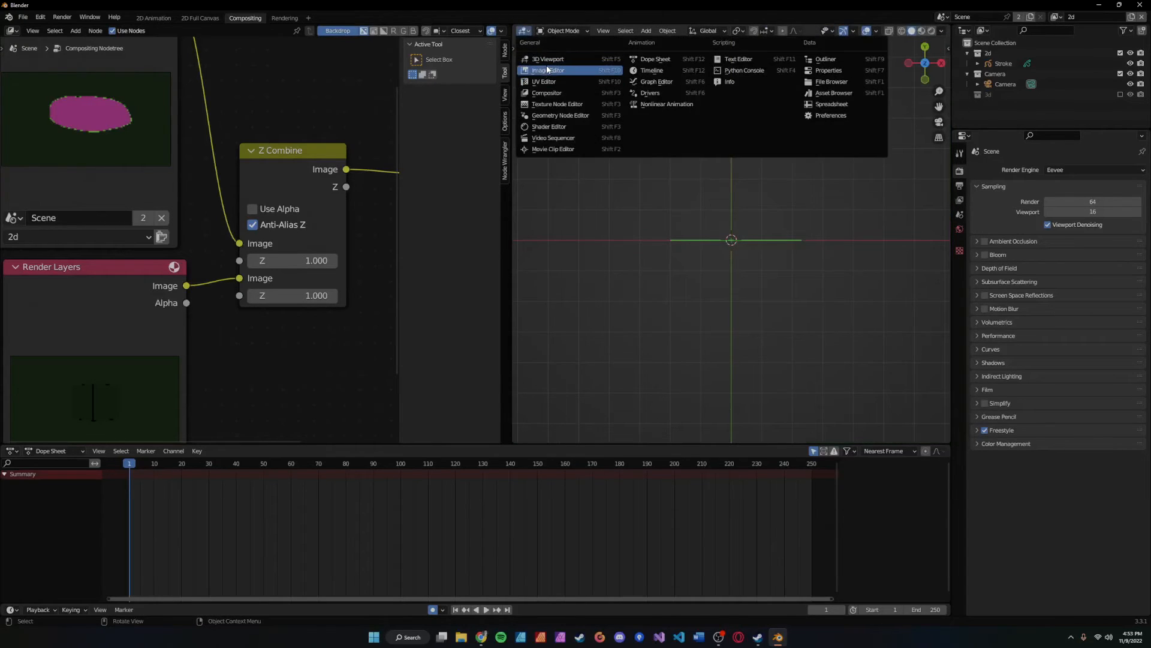
pyautogui.click(548, 70)
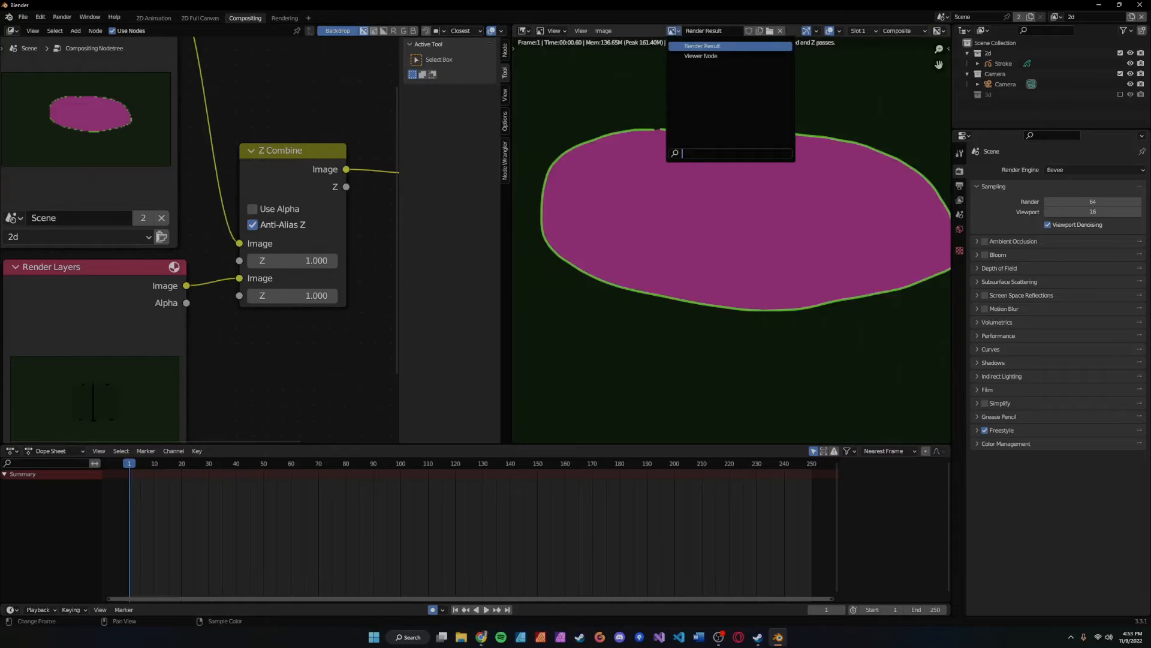
pyautogui.click(703, 46)
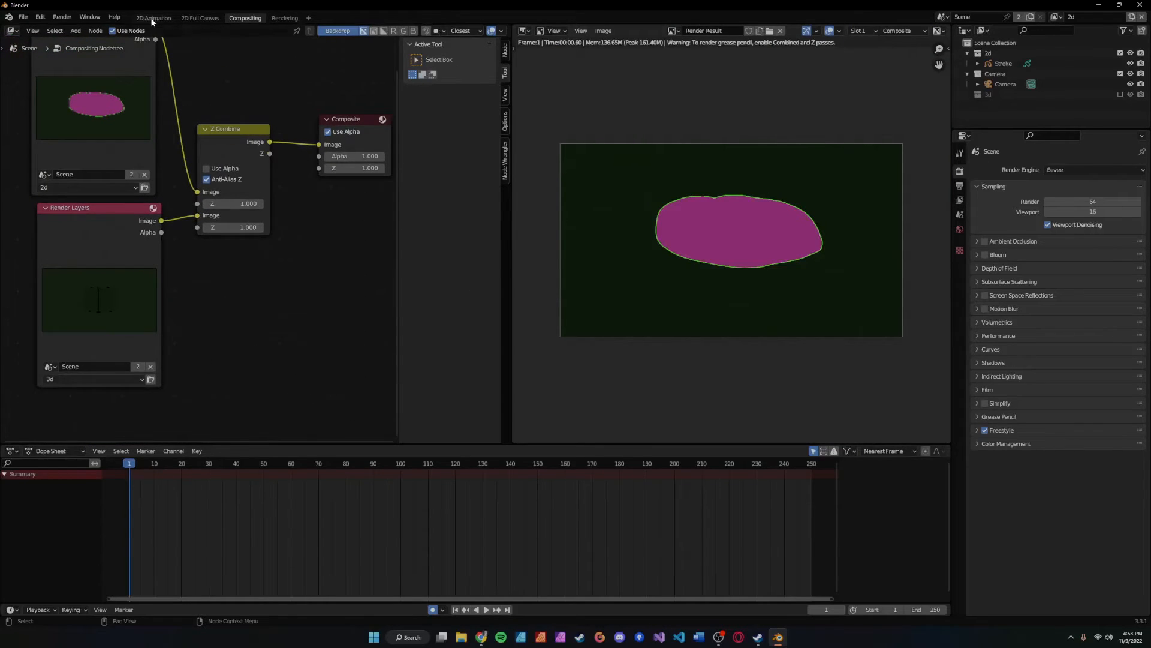
# Step: In the 2D Animation workspace, orbit around the pink stroke, then return to Compositing
pyautogui.click(153, 17)
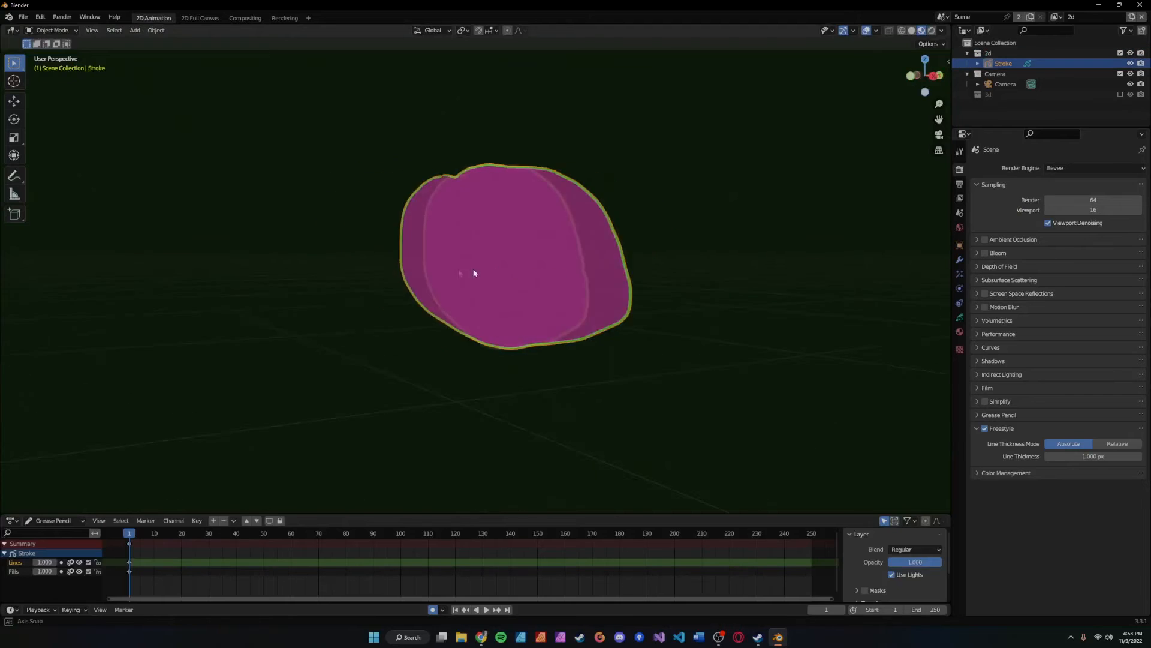
pyautogui.moveTo(474, 273); pyautogui.dragTo(400, 272)
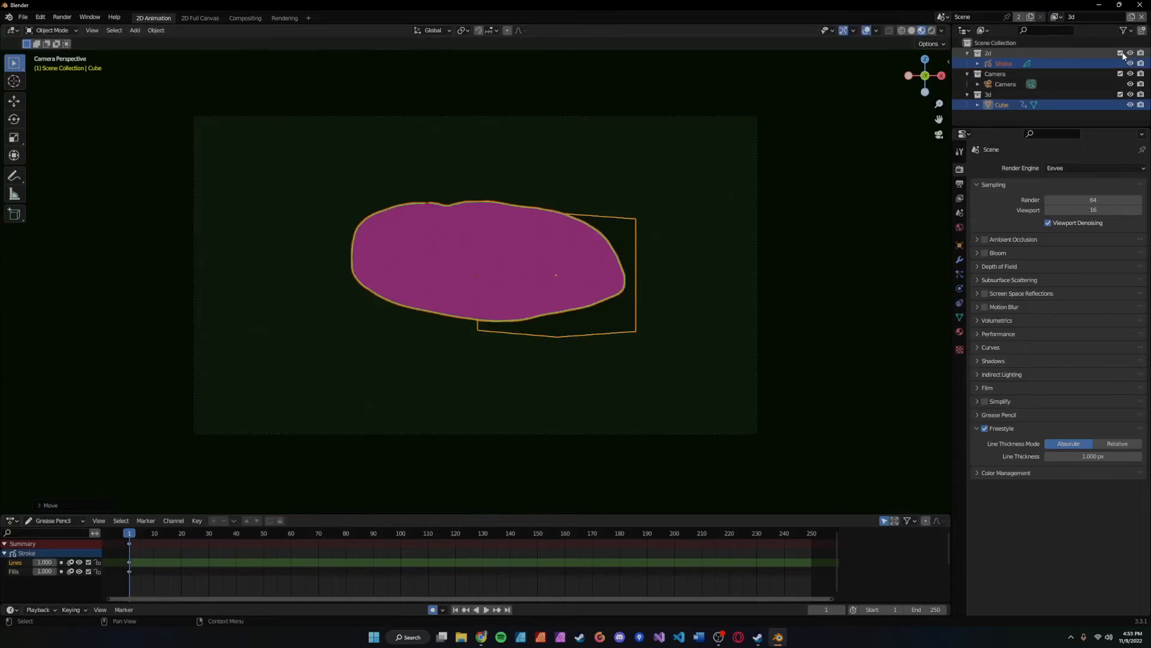
pyautogui.click(245, 17)
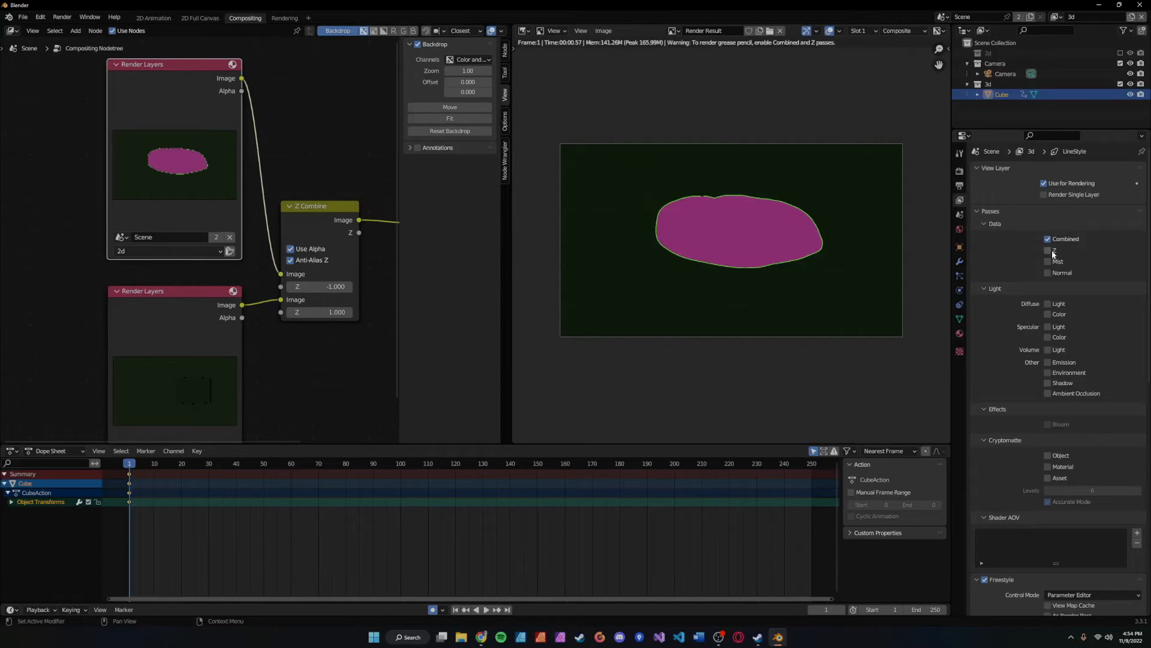
# Step: Pick 2d from the top-bar View Layer list to make it the active layer
pyautogui.click(1048, 250)
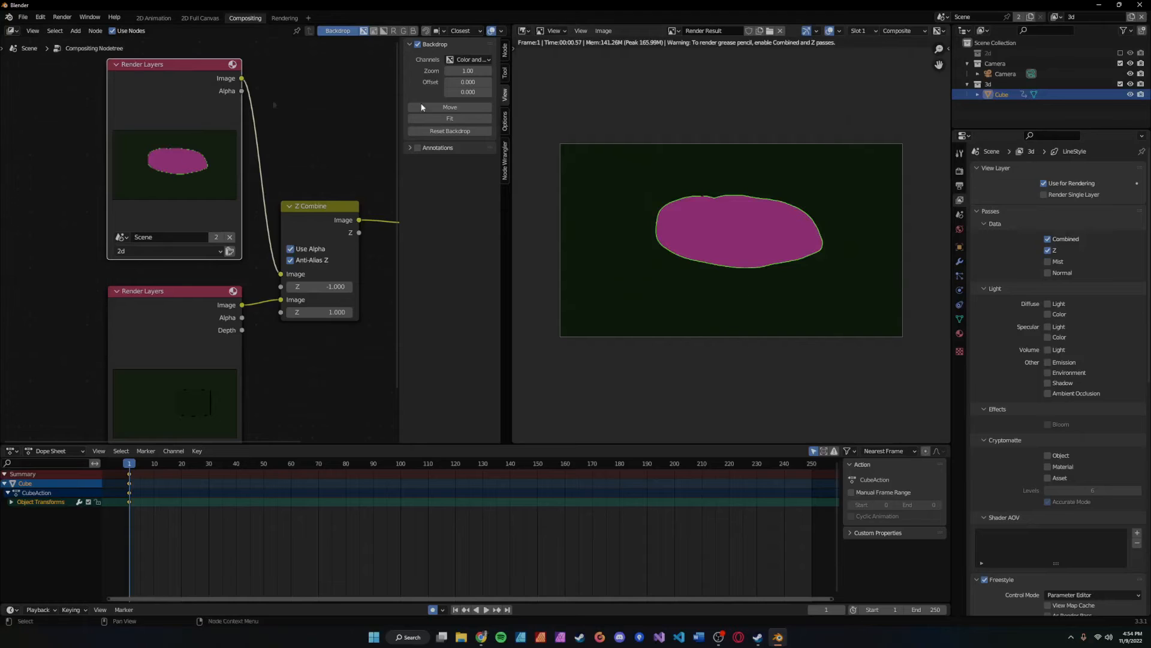
pyautogui.click(1068, 17)
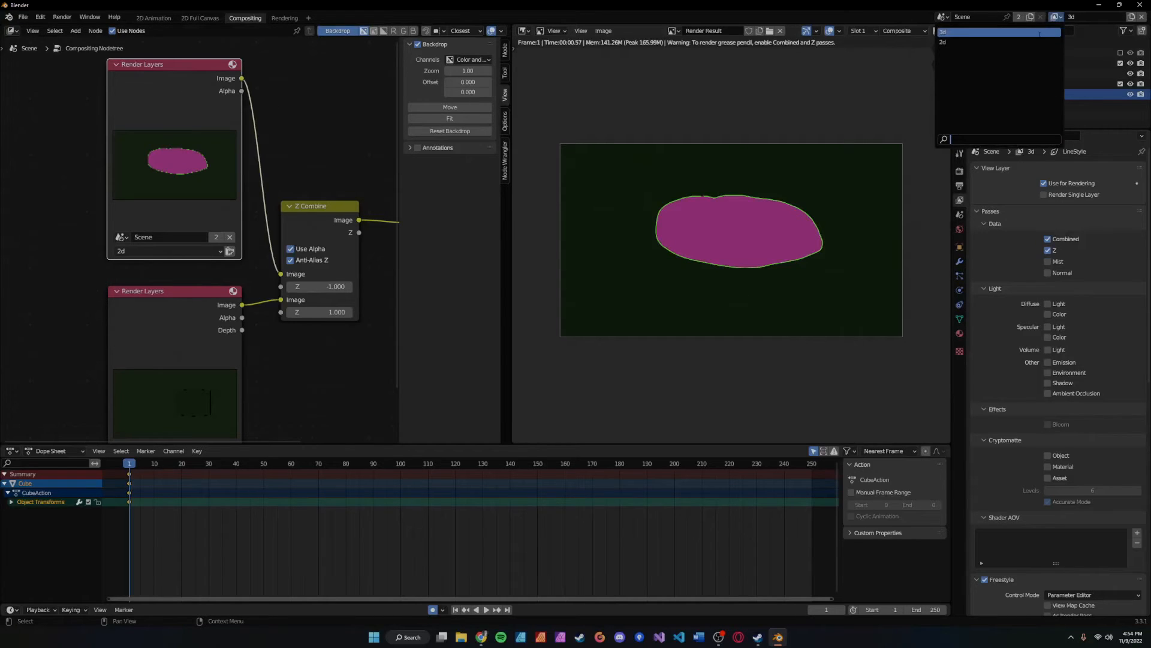
pyautogui.click(944, 42)
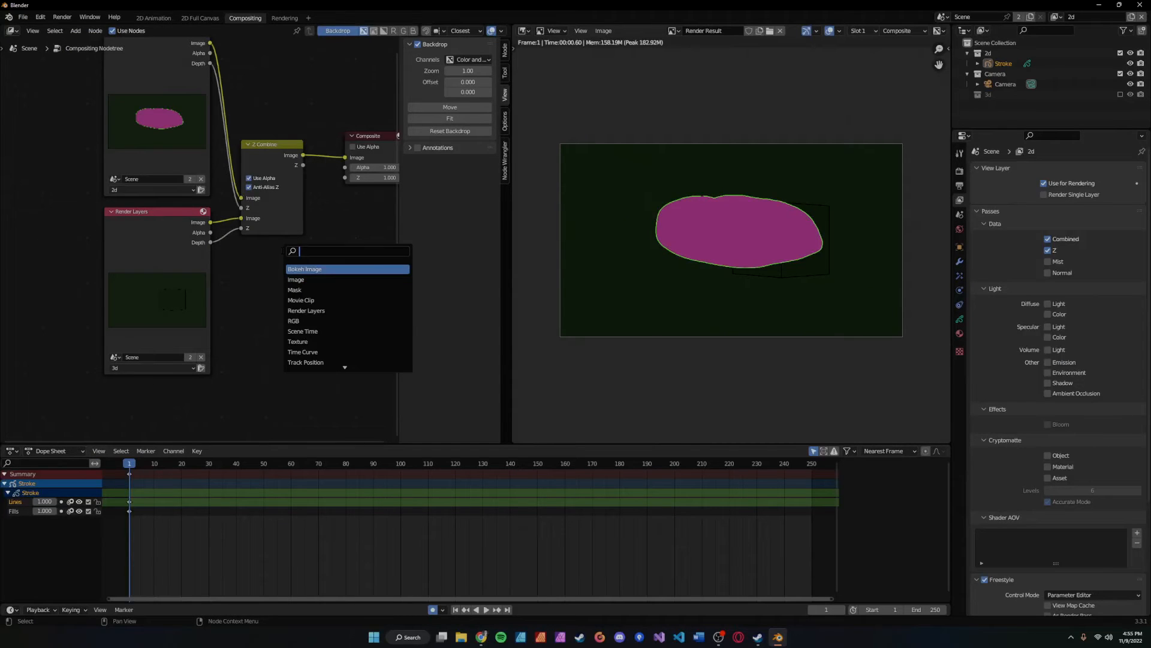
# Step: Search 'le' and place a Lens Distortion node in the node tree
pyautogui.write('le')
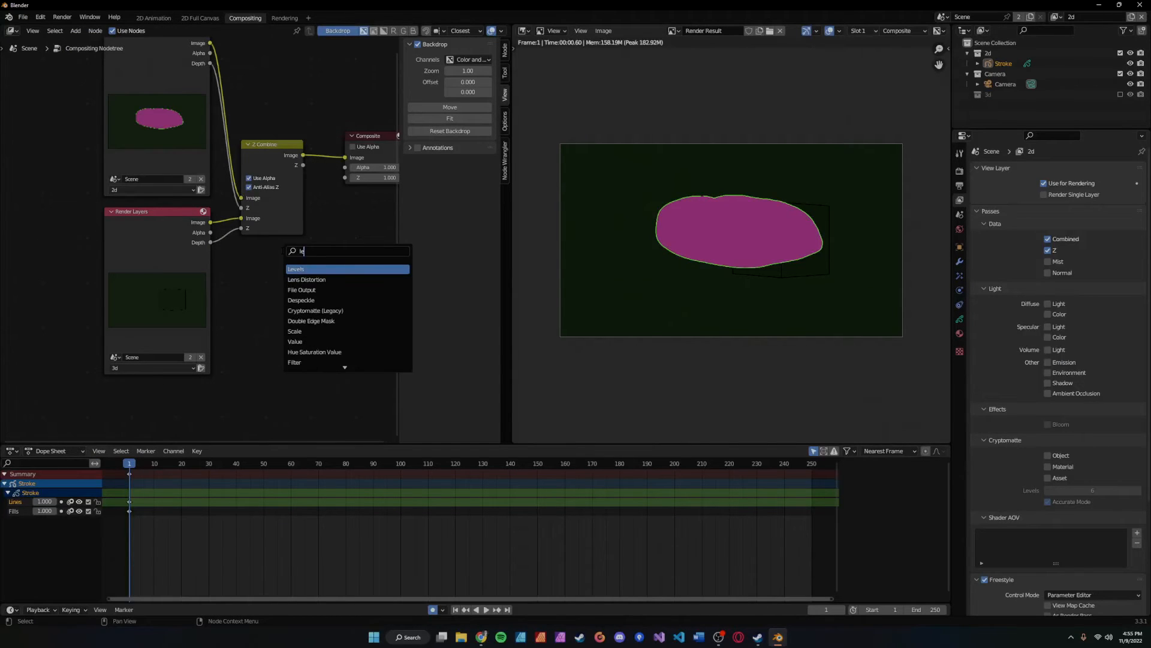
pyautogui.click(306, 279)
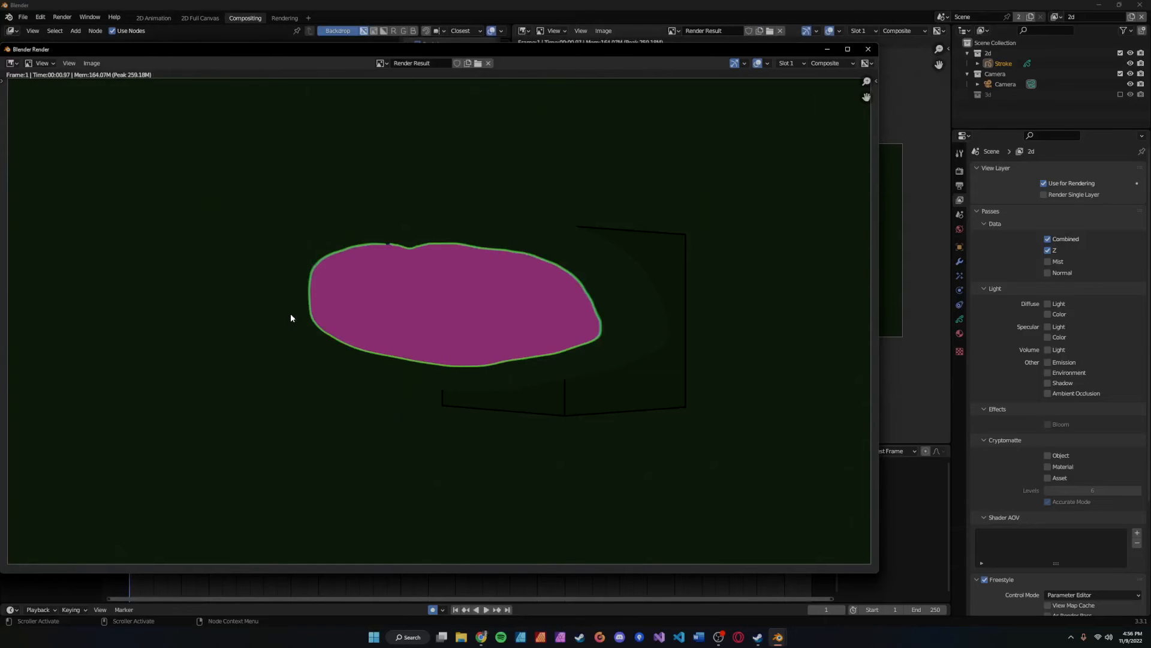
pyautogui.moveTo(299, 321)
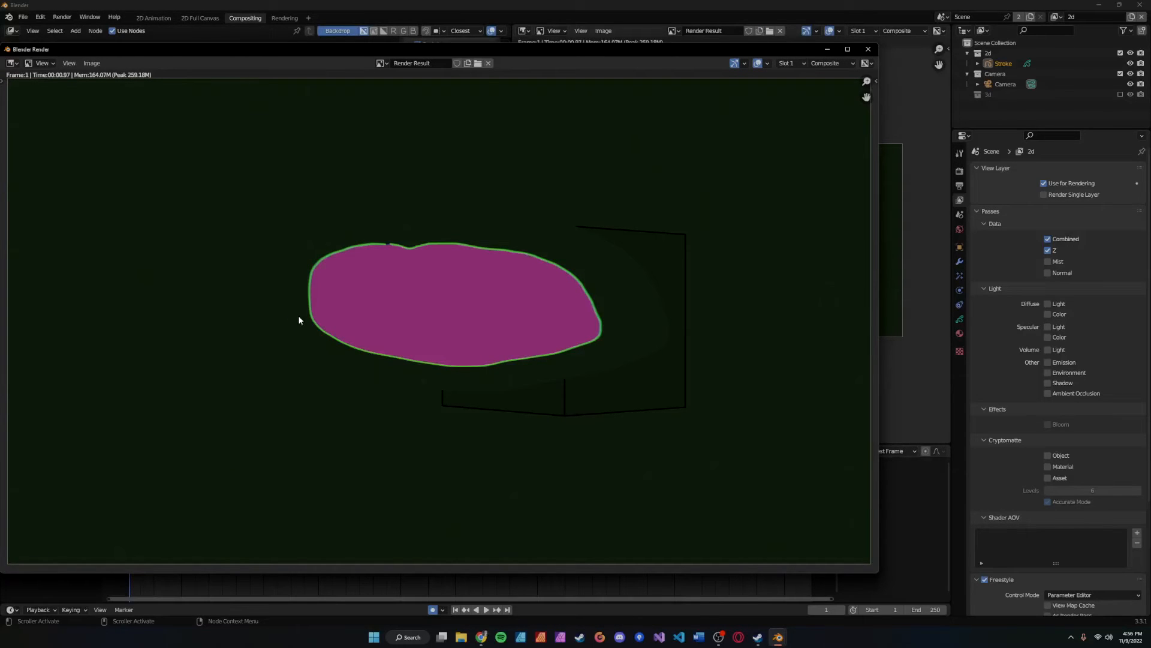
pyautogui.moveTo(562, 377)
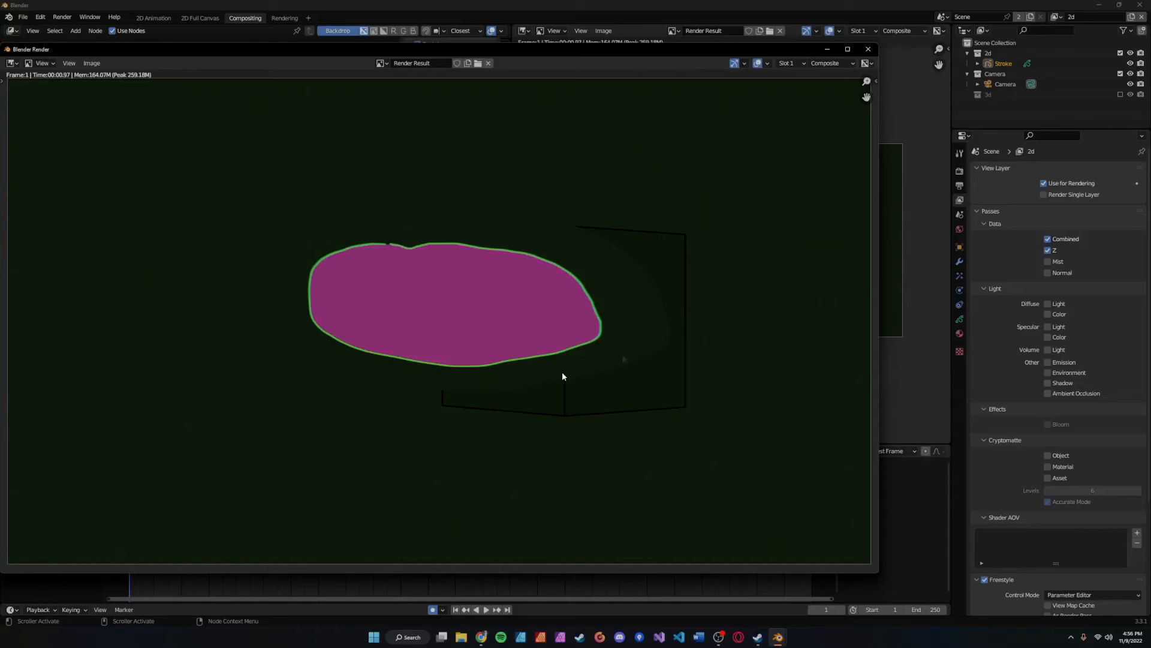
pyautogui.moveTo(727, 266)
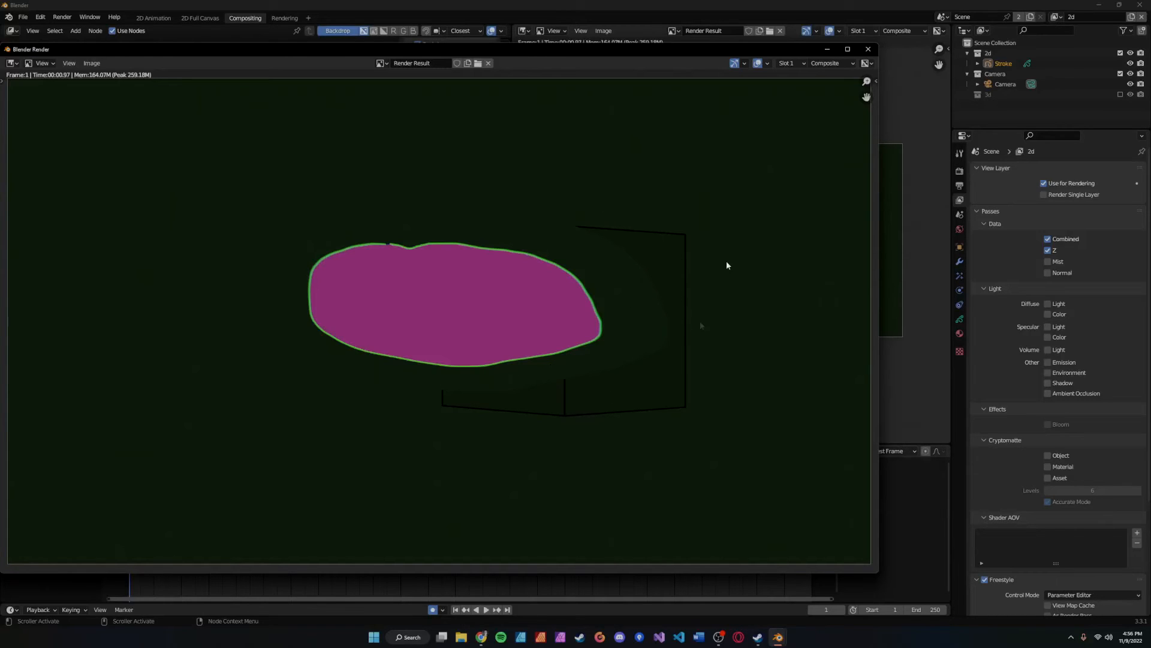
pyautogui.moveTo(1047, 424)
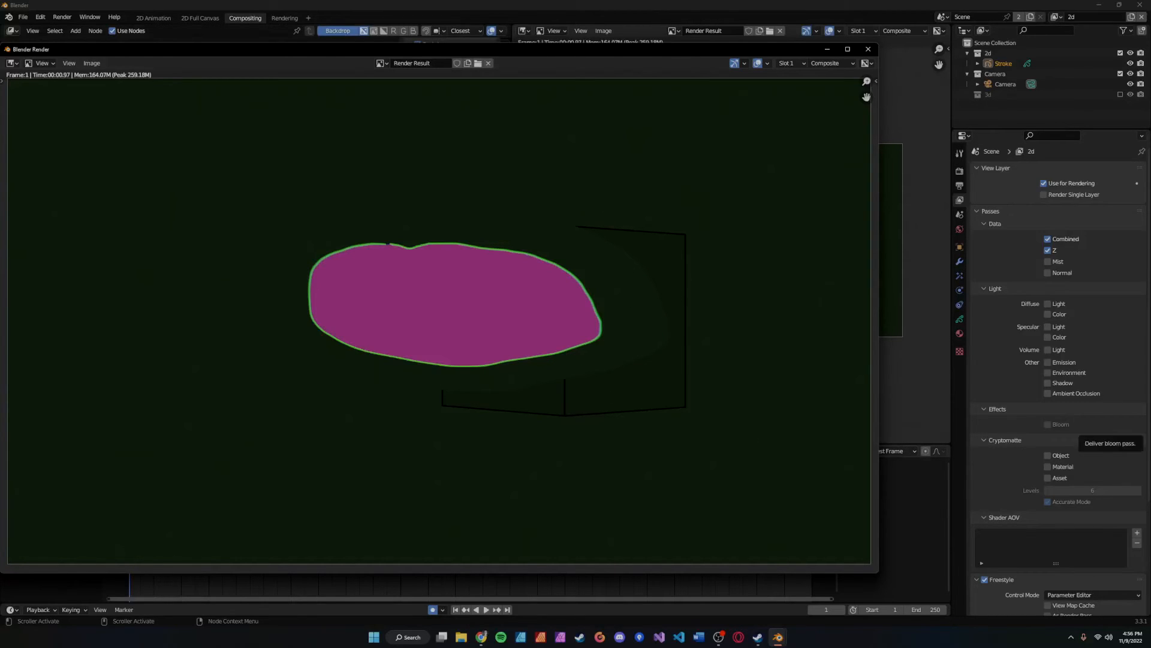
pyautogui.moveTo(973, 241)
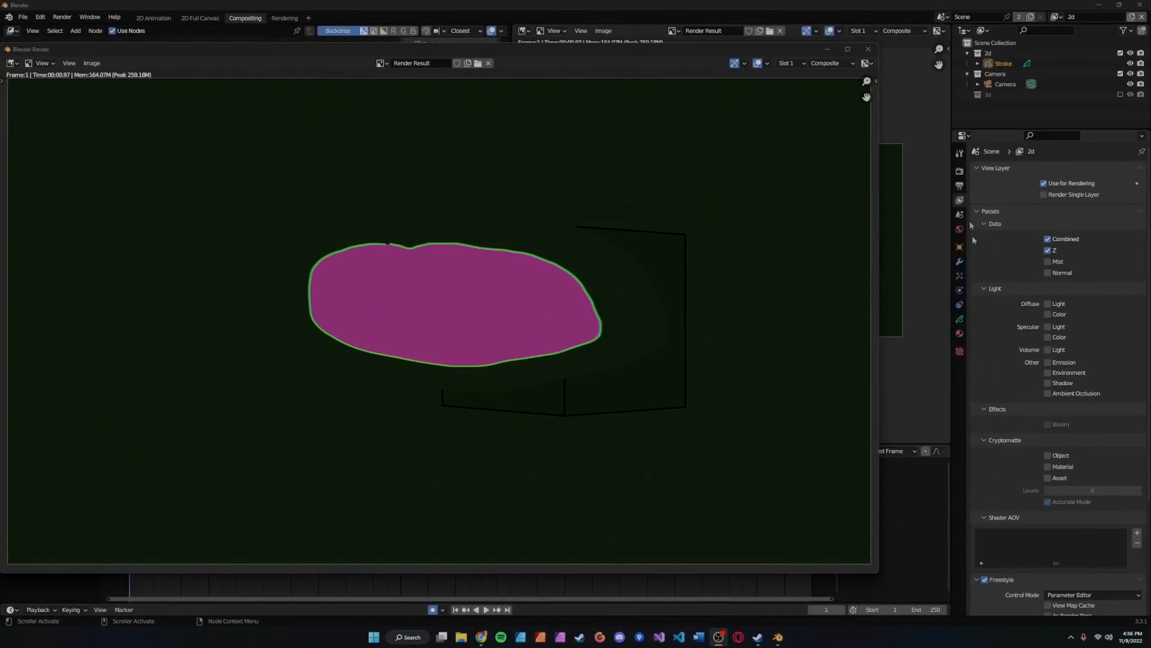
pyautogui.moveTo(960, 201)
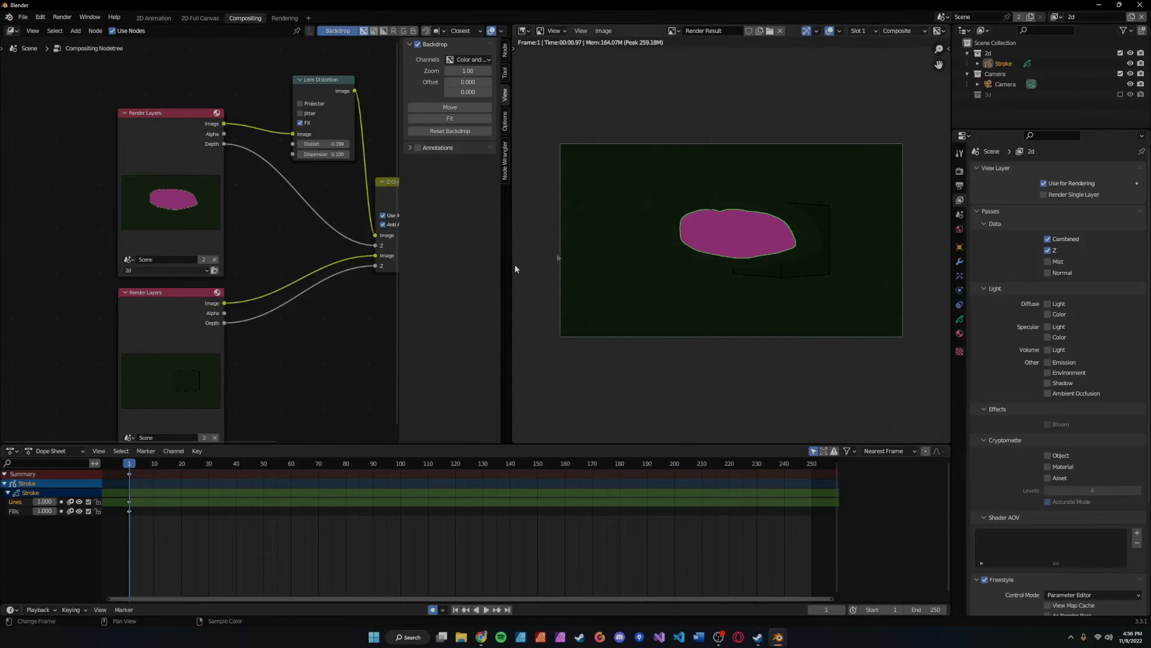
# Step: Toggle the Diffuse Light pass on then off, and scroll to the Freestyle panel
pyautogui.click(1048, 303)
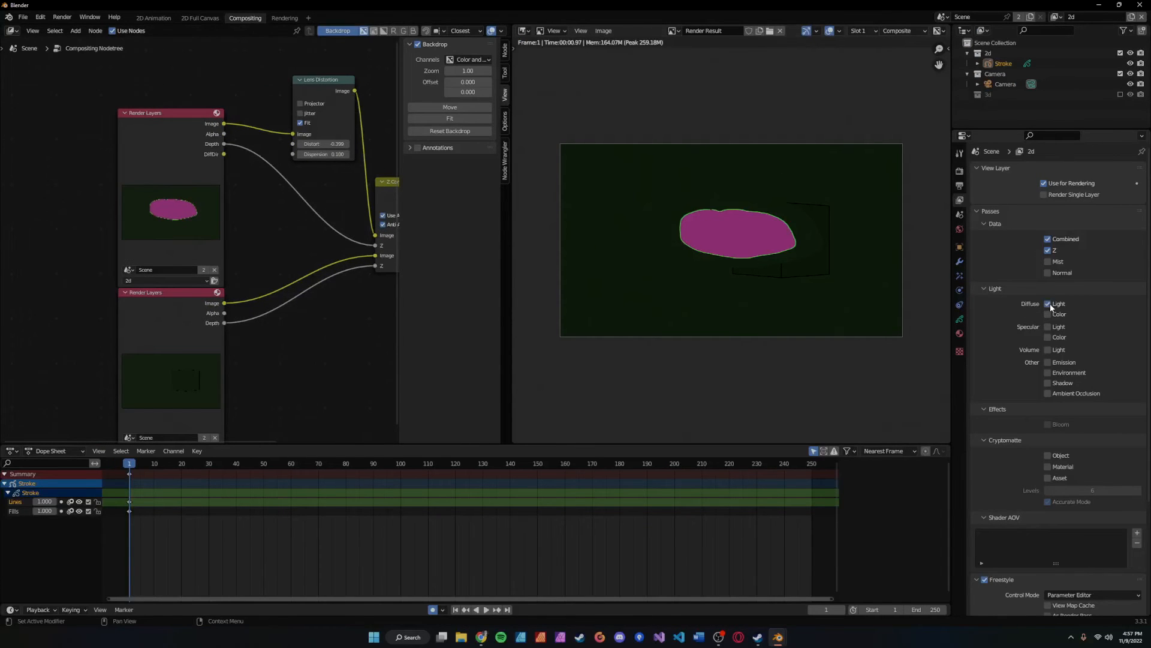
pyautogui.click(1048, 303)
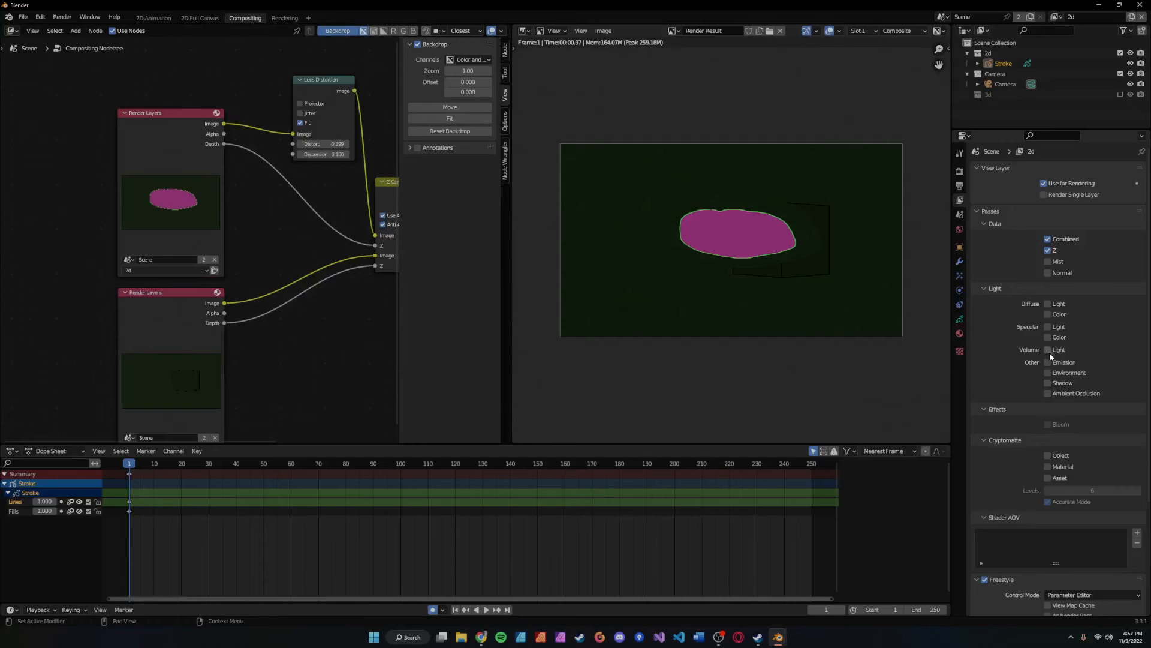
pyautogui.scroll(-3)
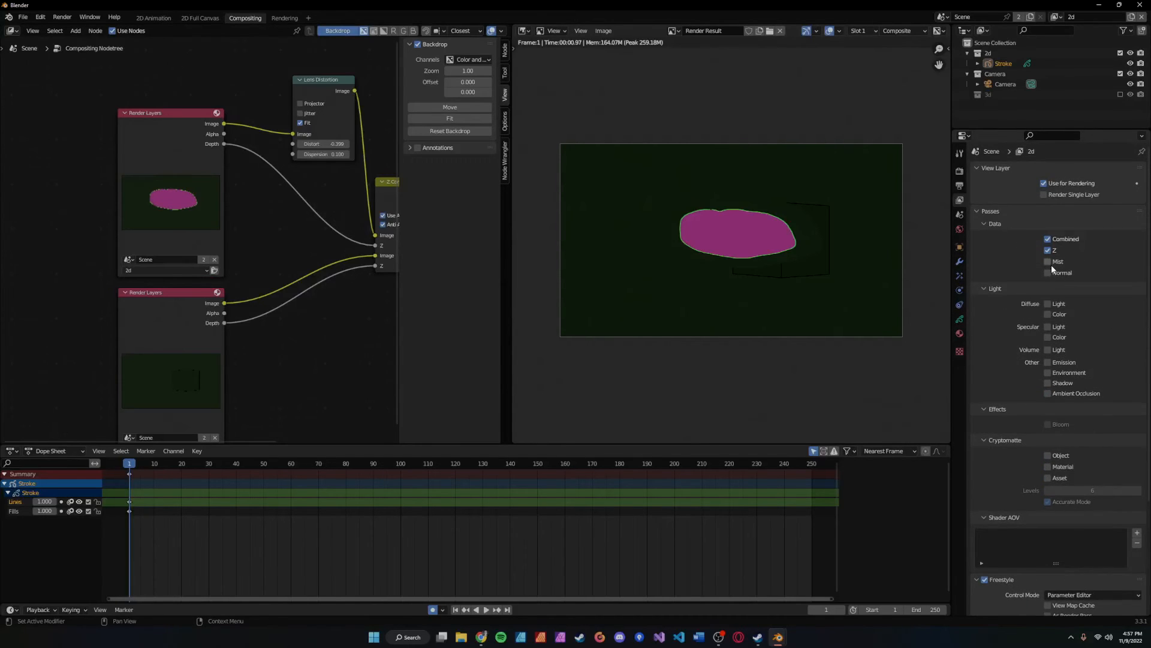
pyautogui.click(1048, 272)
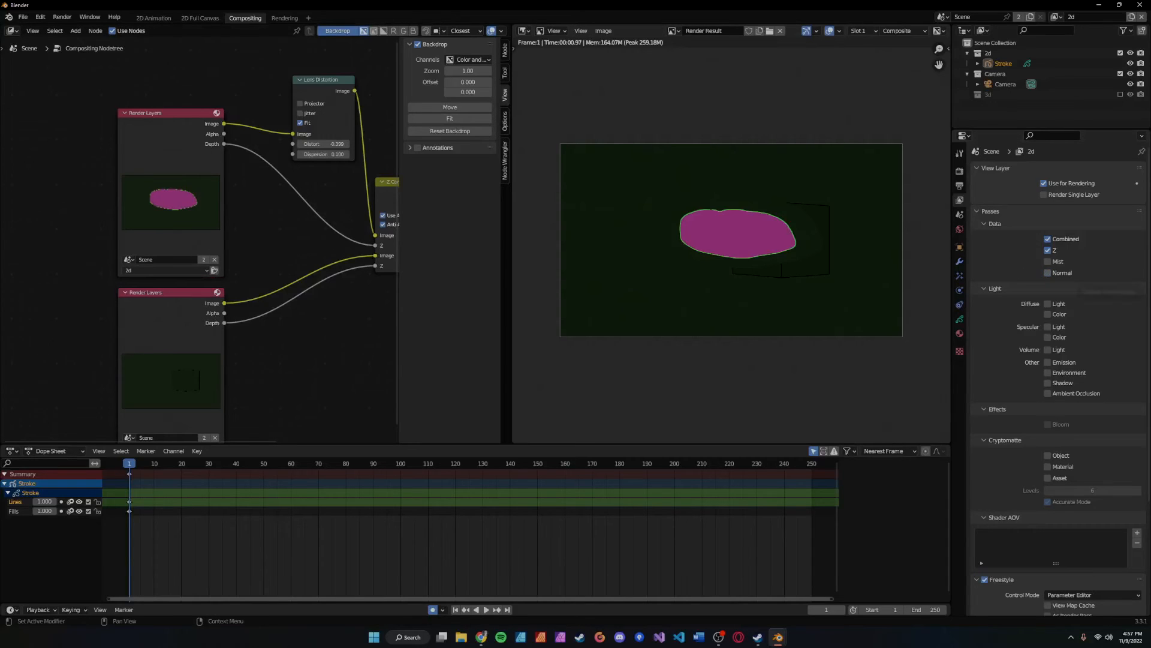
pyautogui.scroll(-3)
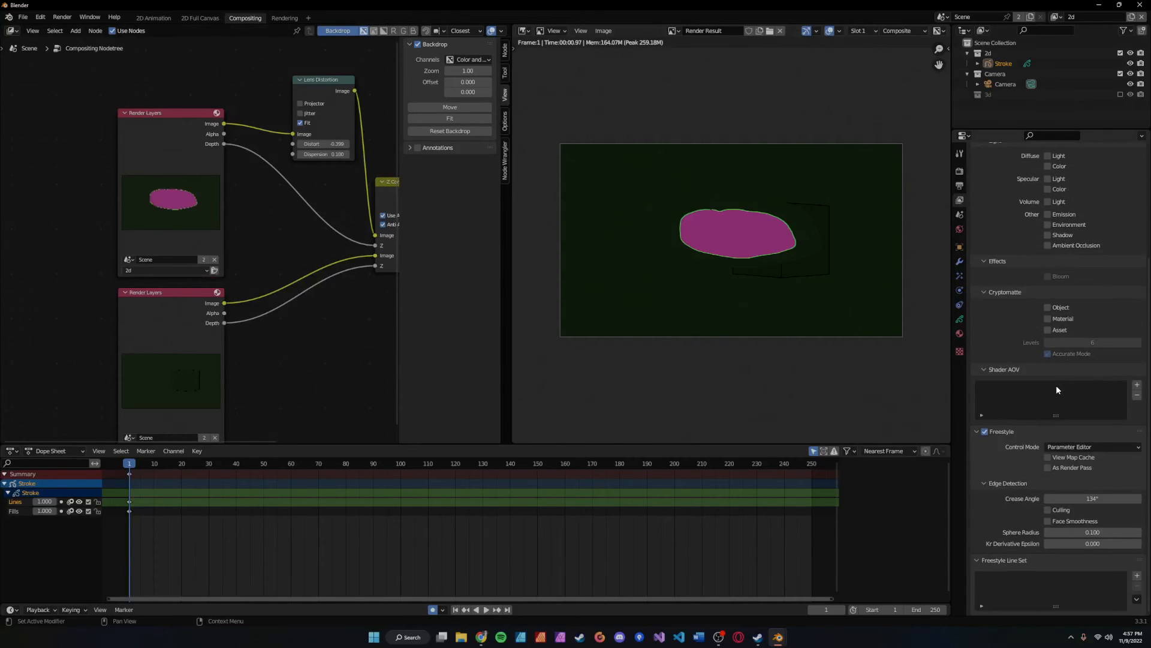
pyautogui.moveTo(1119, 518)
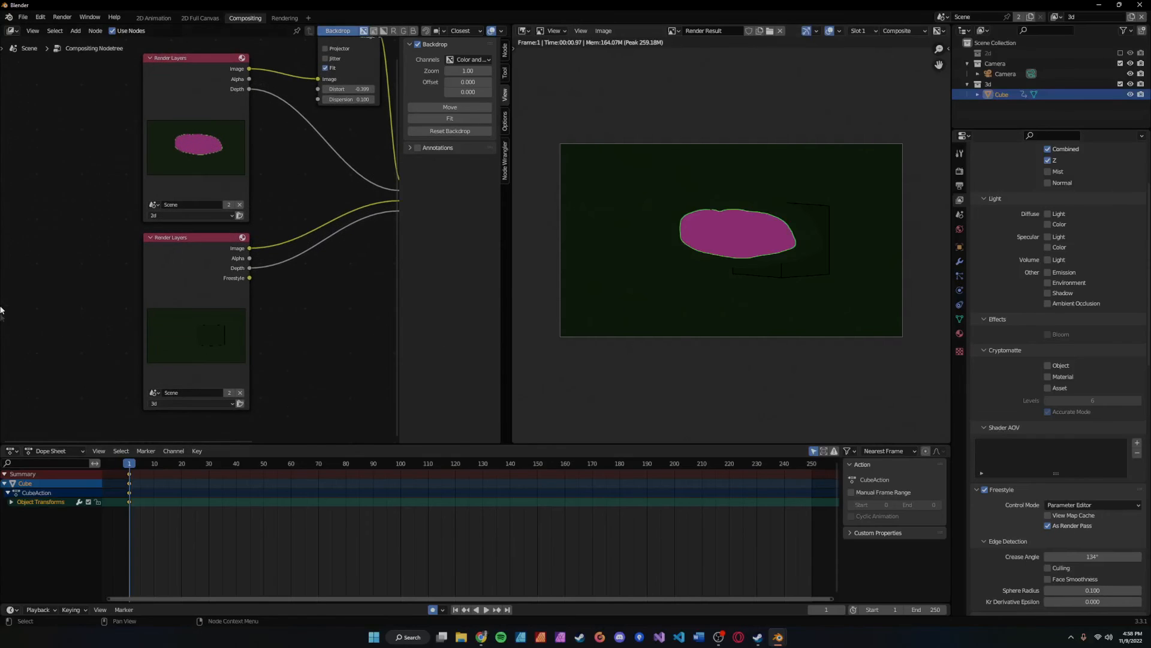
# Step: Drag within the compositing node tree while setting up the 3d layer's Freestyle pass
pyautogui.moveTo(250, 278); pyautogui.dragTo(307, 281)
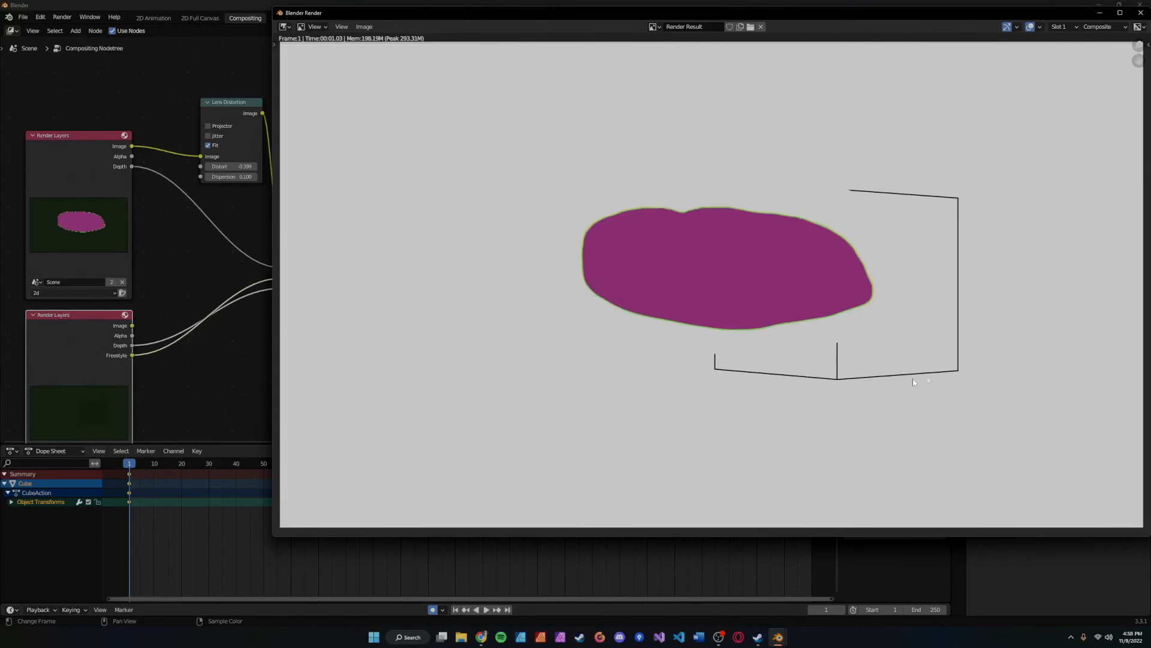
pyautogui.moveTo(857, 57)
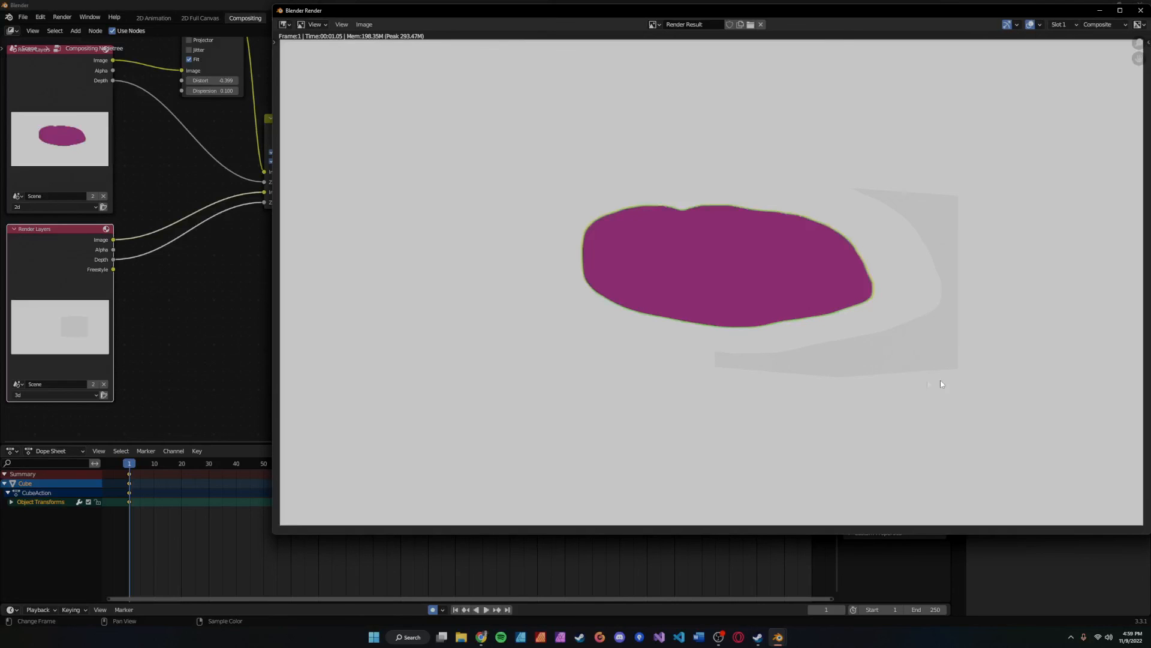
pyautogui.moveTo(193, 329)
pyautogui.write('z')
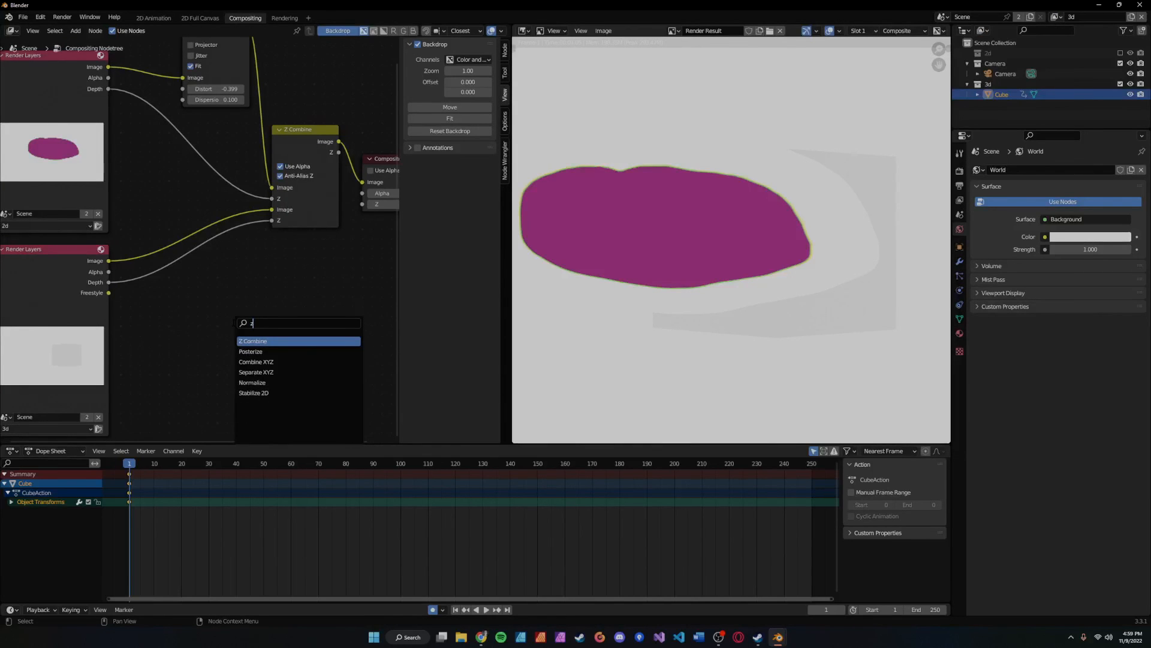
# Step: Place a second Z Combine node in the compositing node tree
pyautogui.click(252, 341)
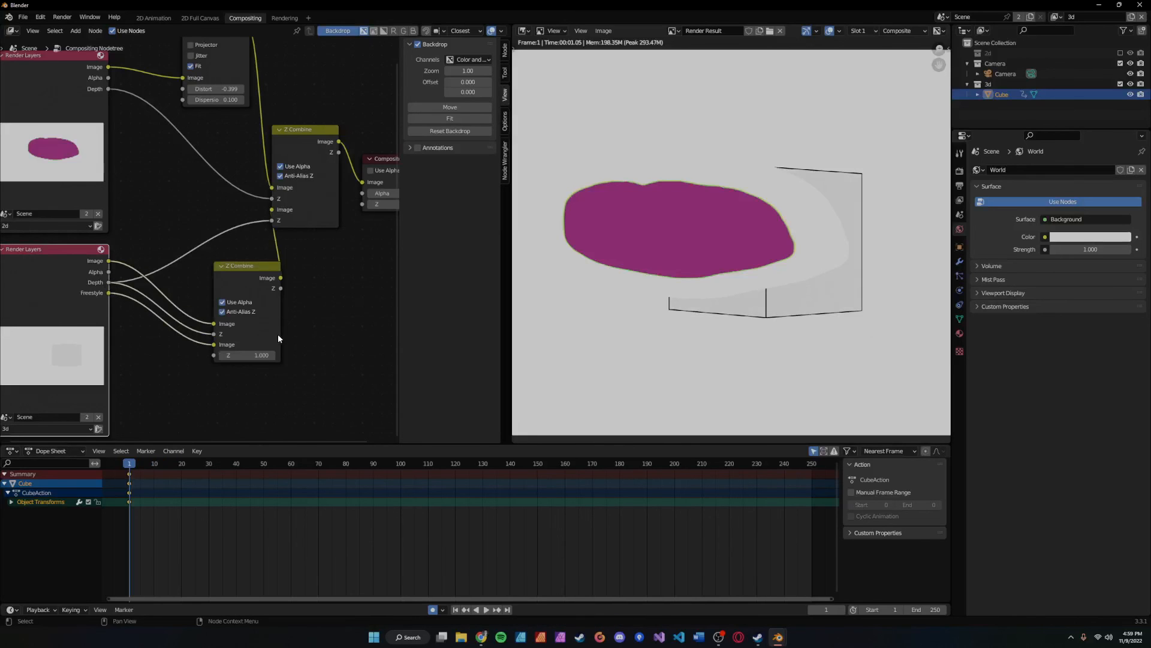
pyautogui.moveTo(861, 291)
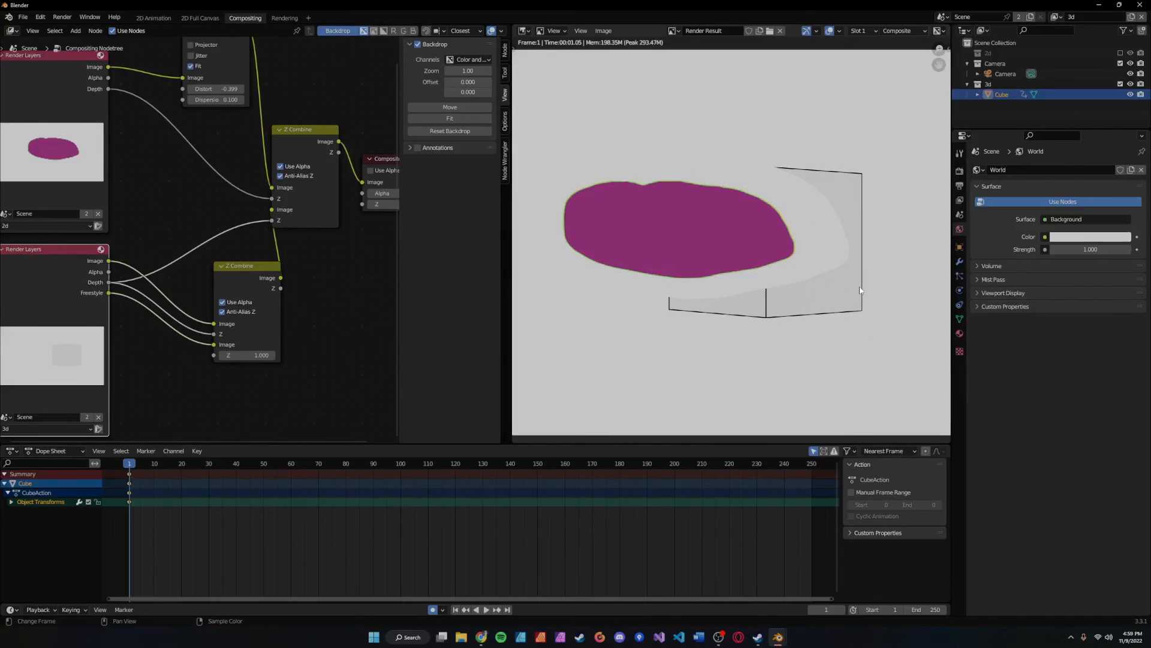